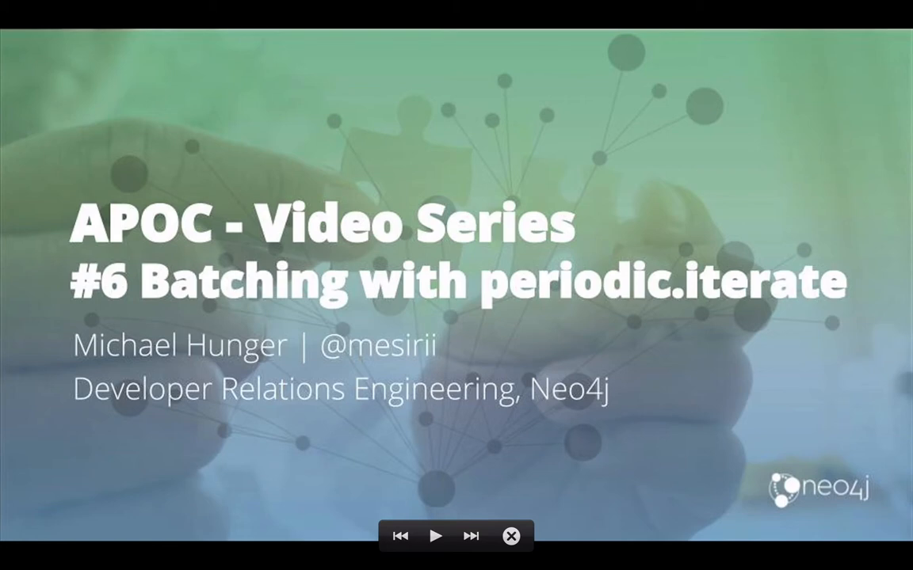
Close the title slideshow to return to Neo4j Browser's periodic procedures list
left_click(511, 536)
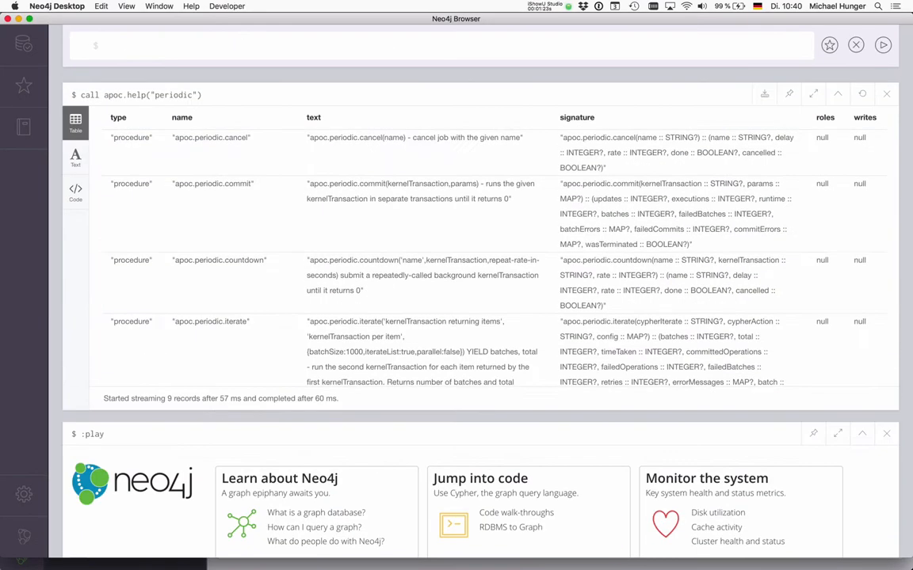
mouse_move(348, 176)
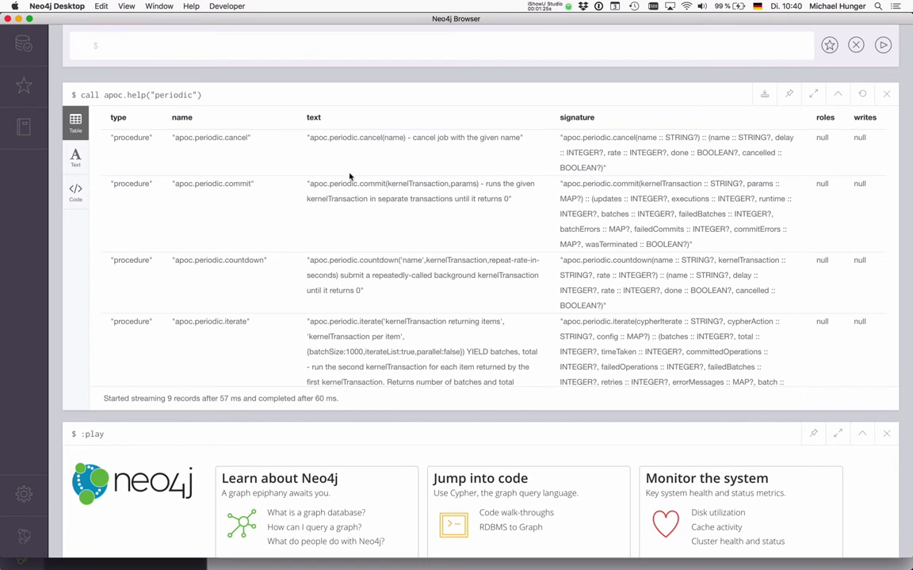
Scroll through the apoc.help("periodic") results and recall that query into the editor
left_click(107, 45)
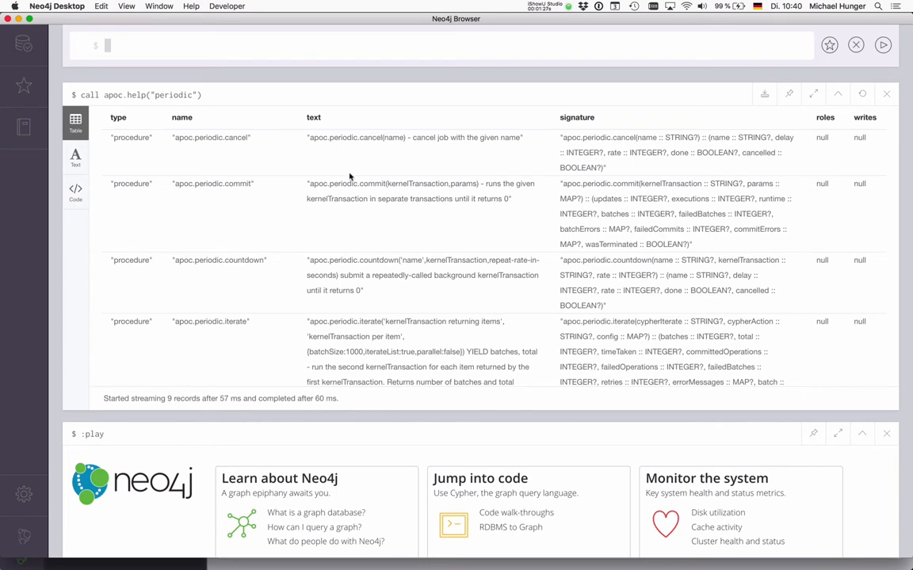
mouse_move(183, 252)
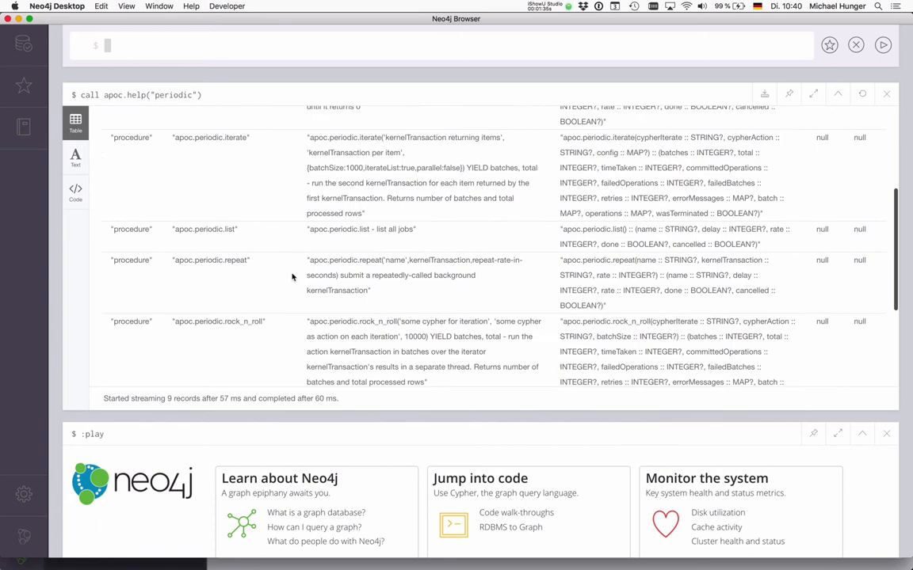
scroll("down", 3)
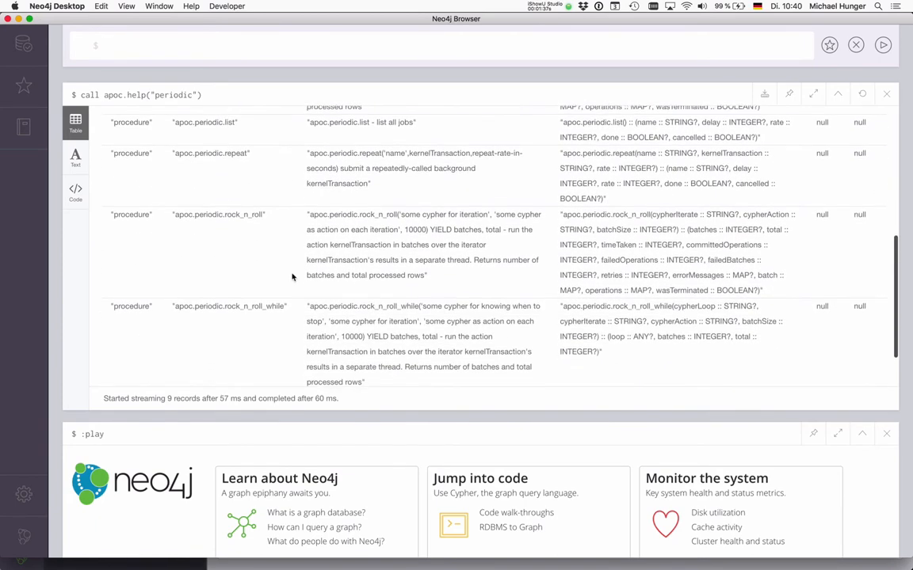
scroll("down", 3)
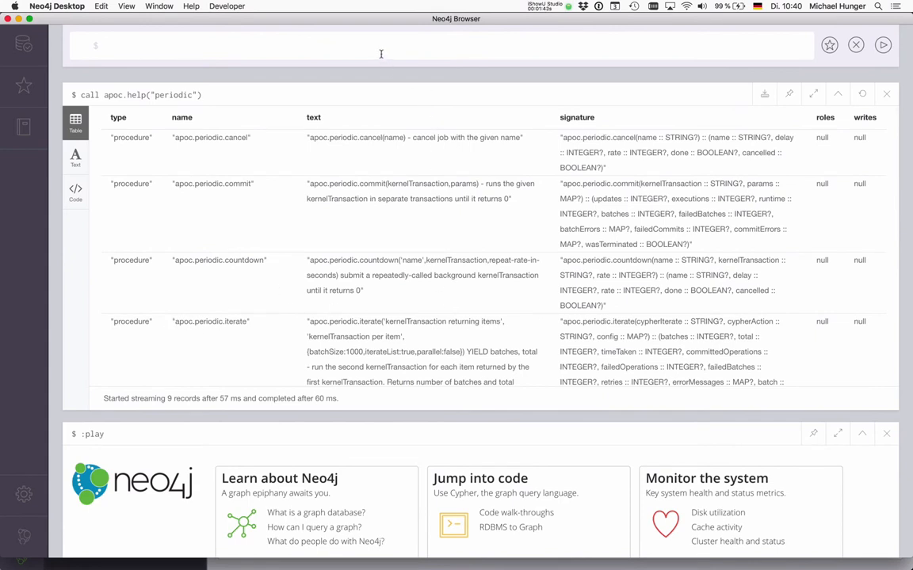
left_click(107, 46)
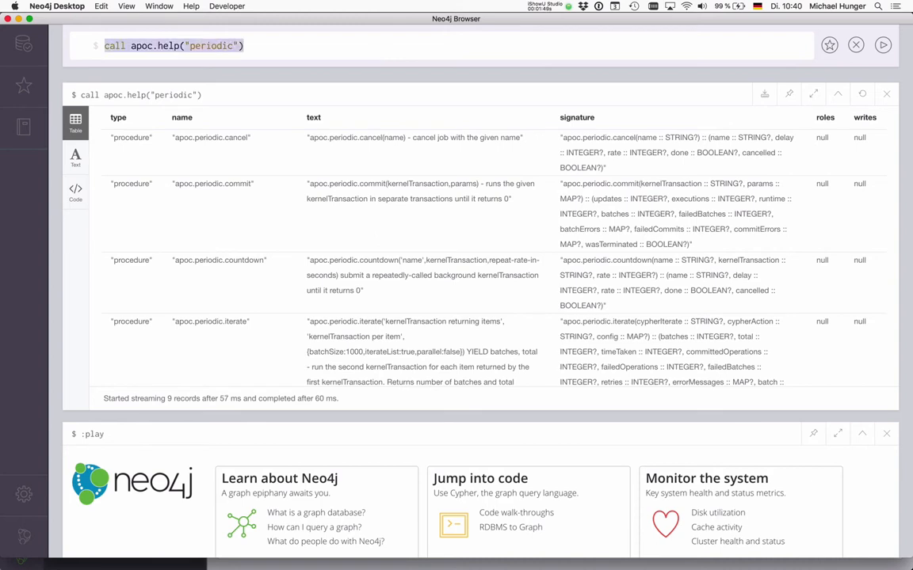
Compose apoc.periodic.iterate creating 1,000,000 Person nodes with batchSize 10000, iterateList and parallel true
left_click(246, 45)
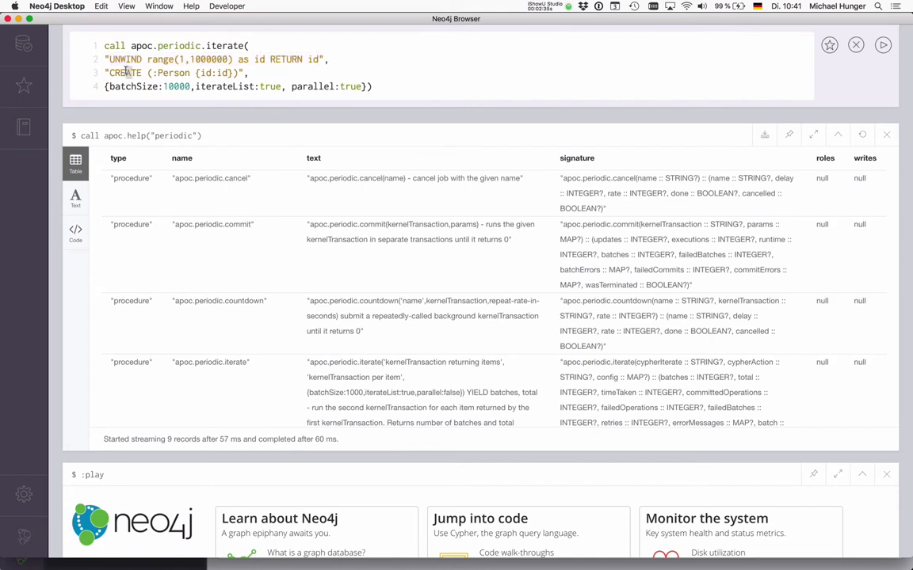
double_click(125, 72)
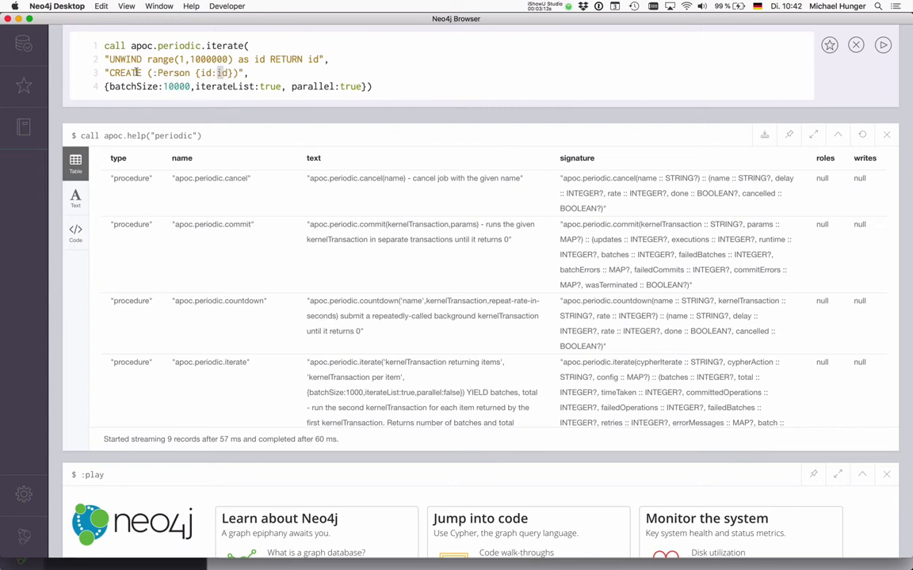
left_click(199, 96)
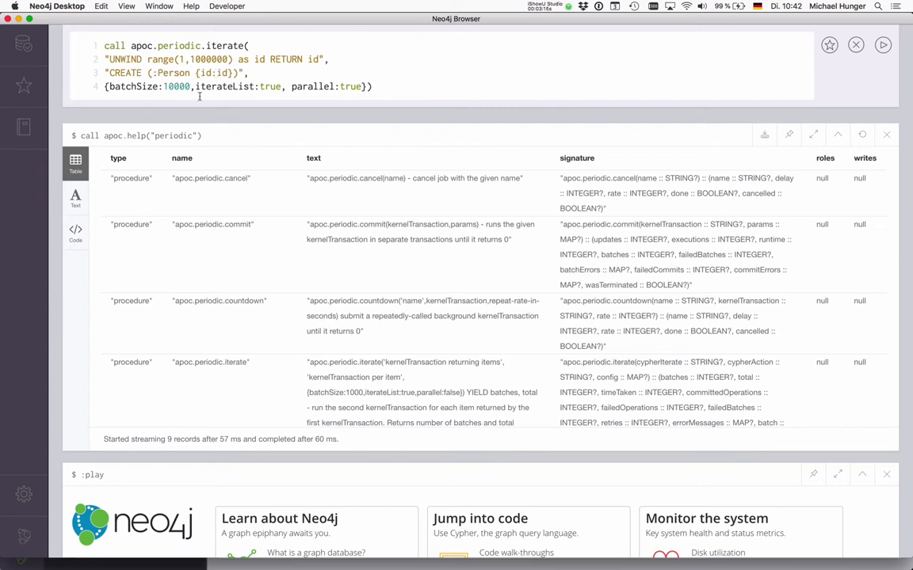
double_click(176, 86)
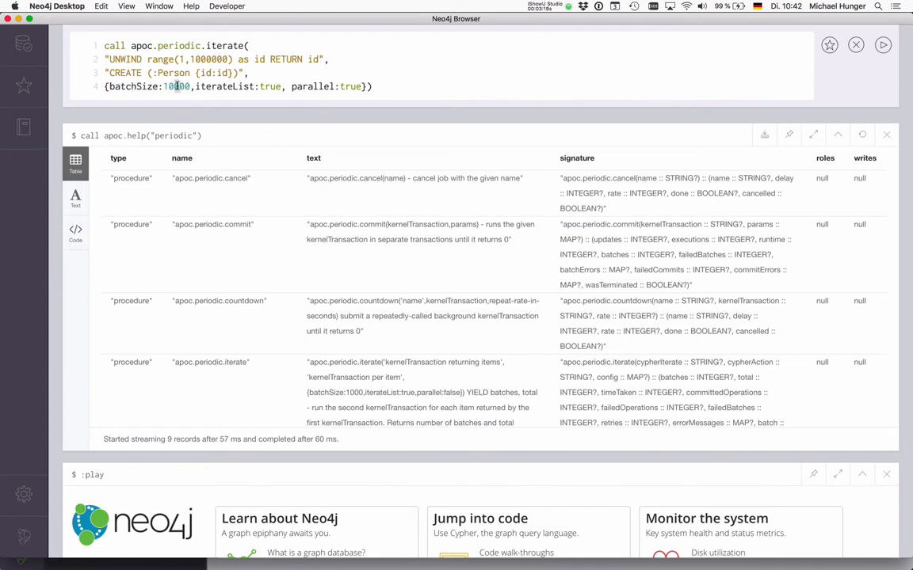
double_click(177, 87)
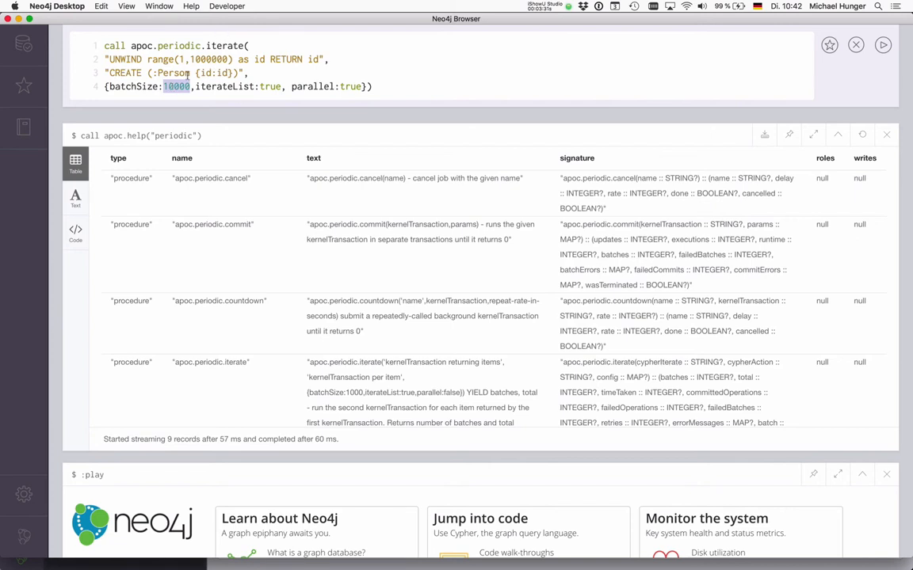
mouse_move(273, 86)
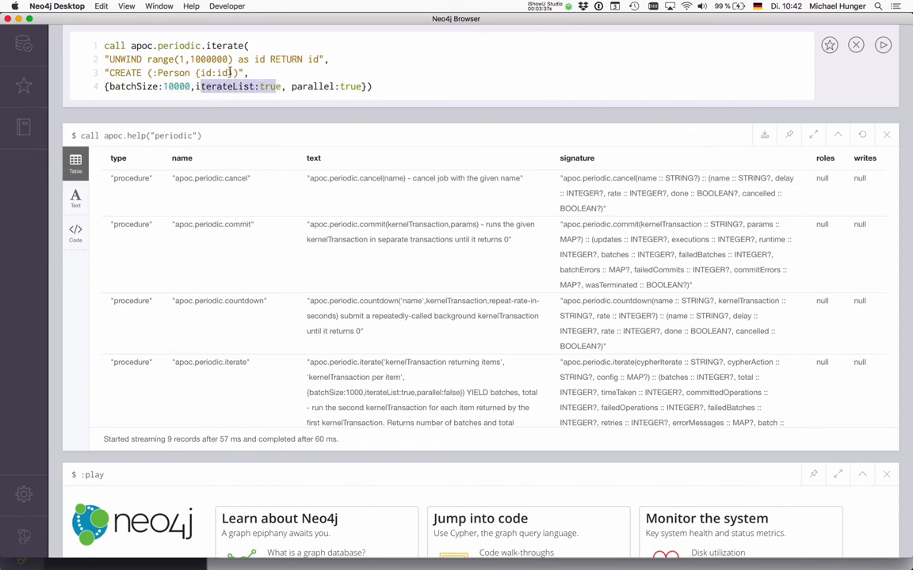
double_click(312, 87)
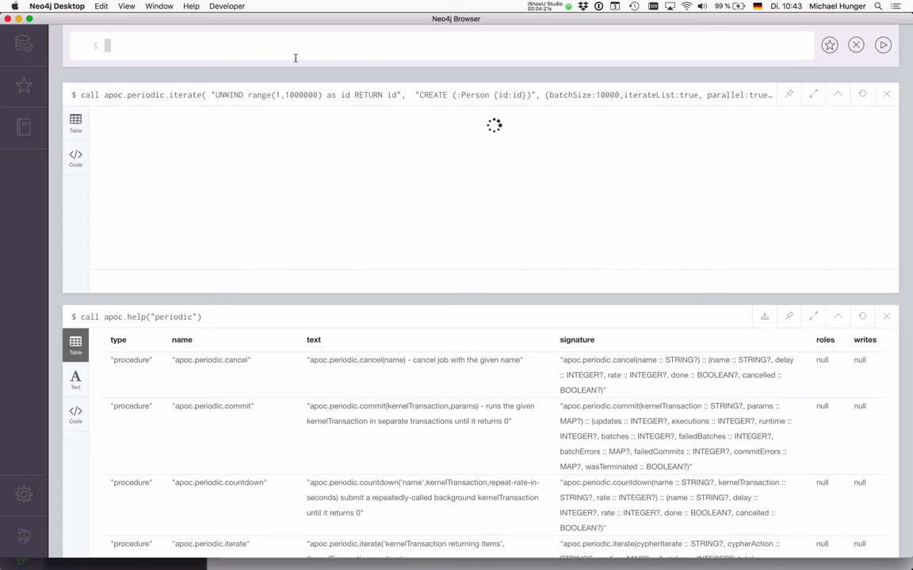
After the 100-batch creation completes, type the count query match (n) return count(*)
type("m")
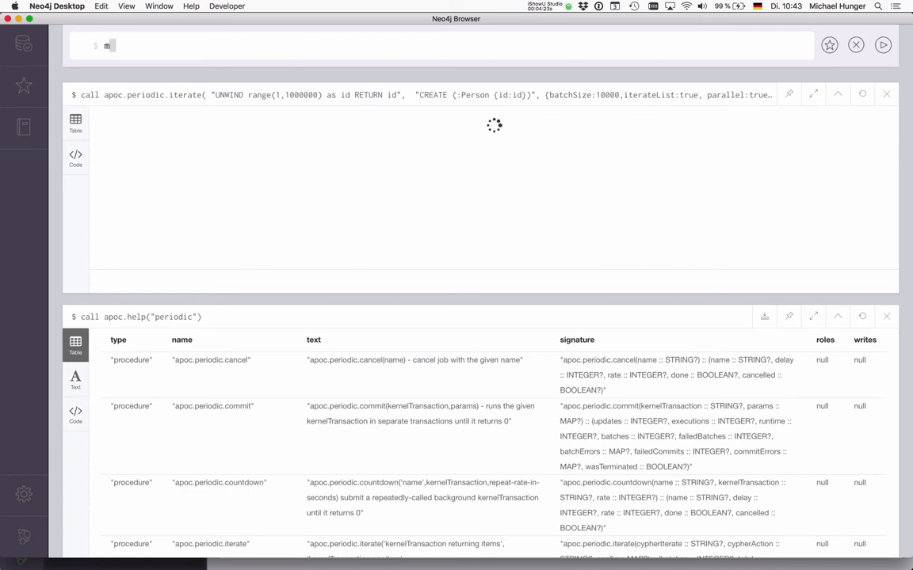
type("atch (n)")
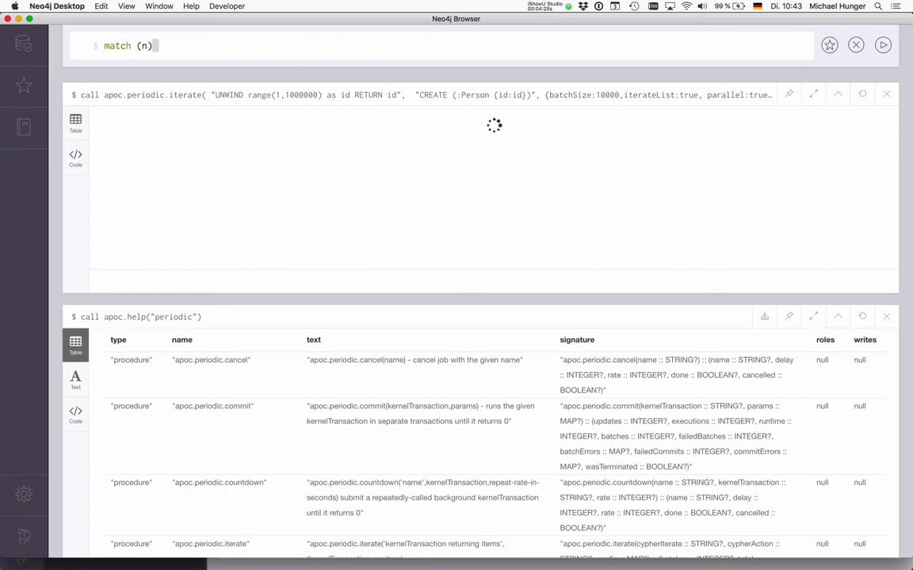
type("return count(*")
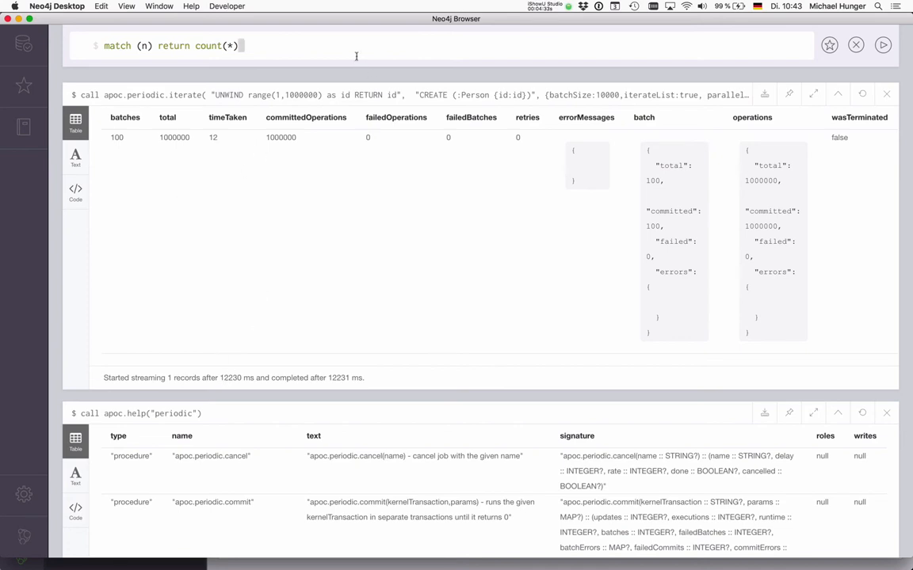
mouse_move(262, 199)
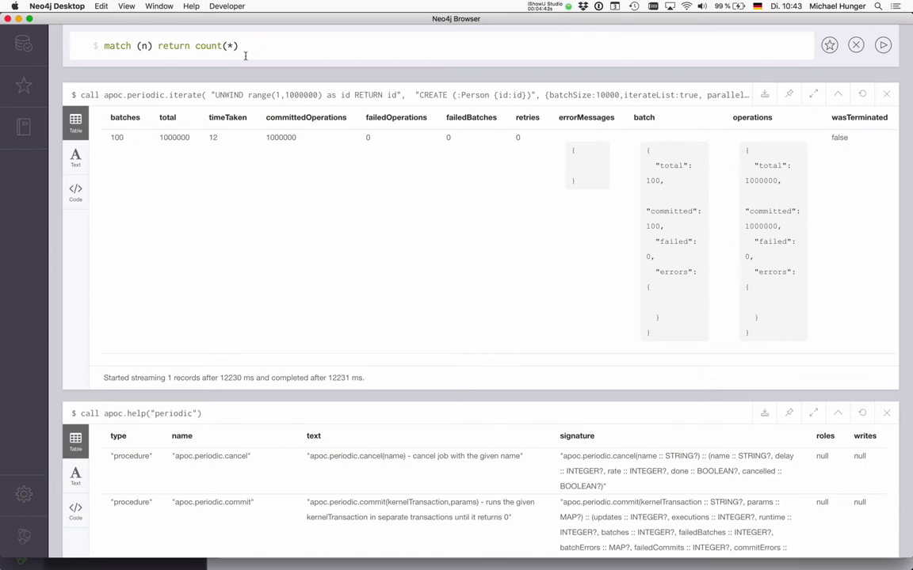
mouse_move(340, 138)
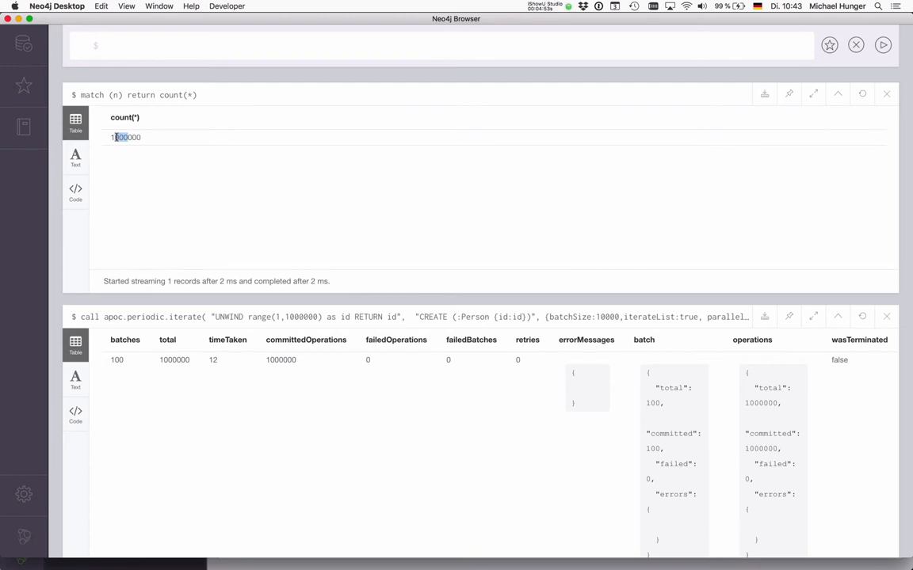
Run the count query showing 1000000 nodes, then recall the iterate creation query
left_click(172, 45)
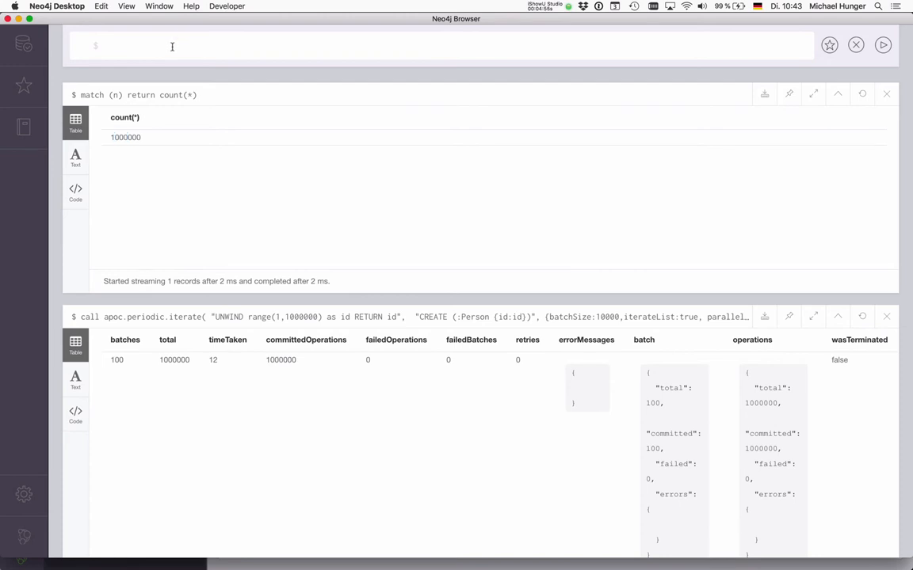
type("match (n) return count(*)")
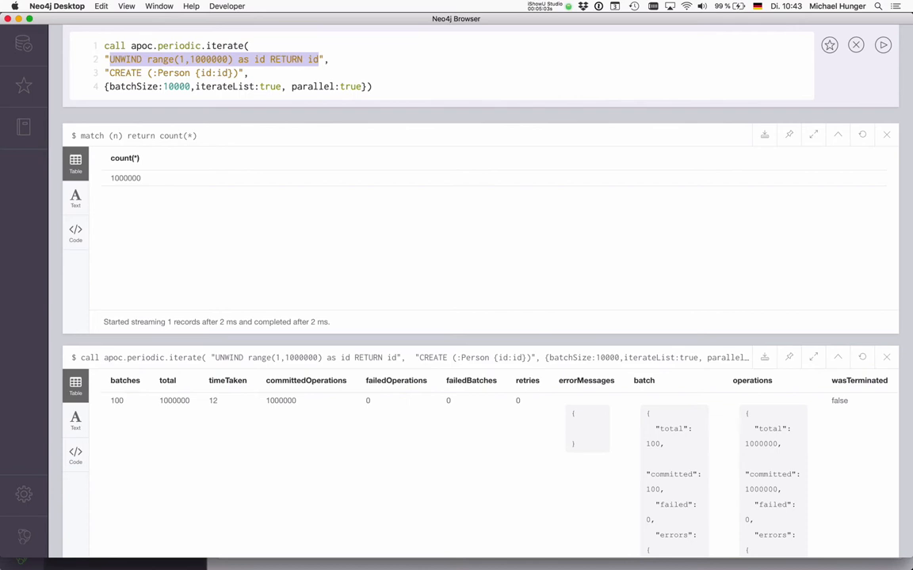
Change the statements to MATCH (n:Person) return n and SET n.age = id % 100
type("MATCH (n)\",")
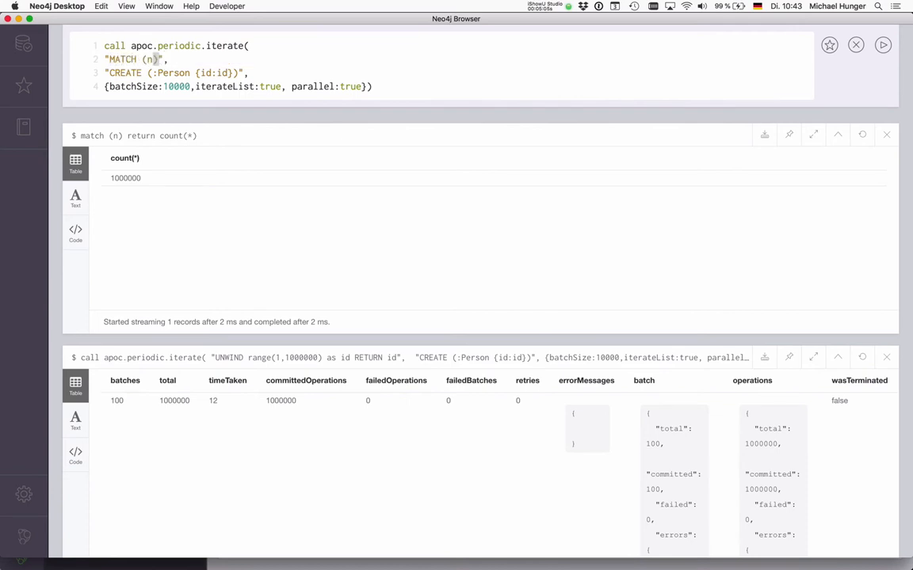
type(":Person) return n")
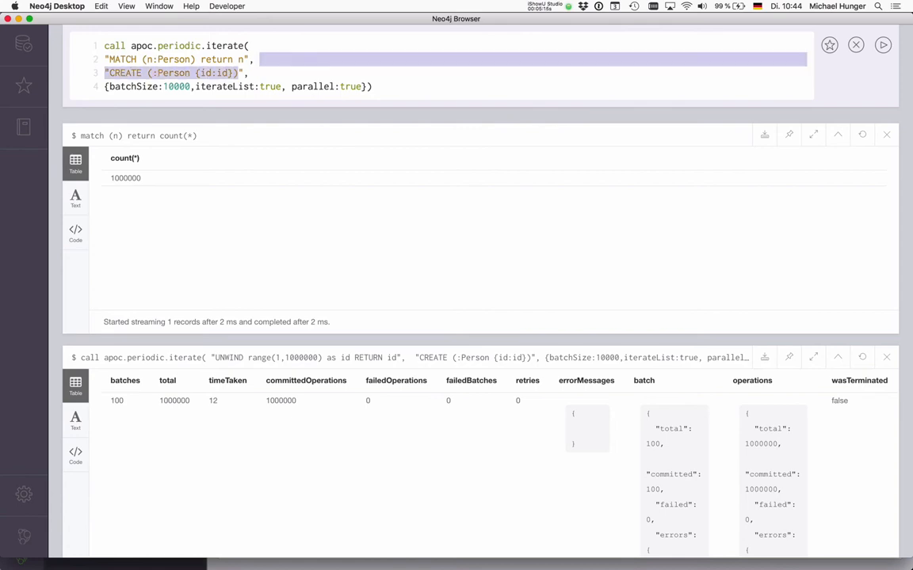
type("SET n.\",")
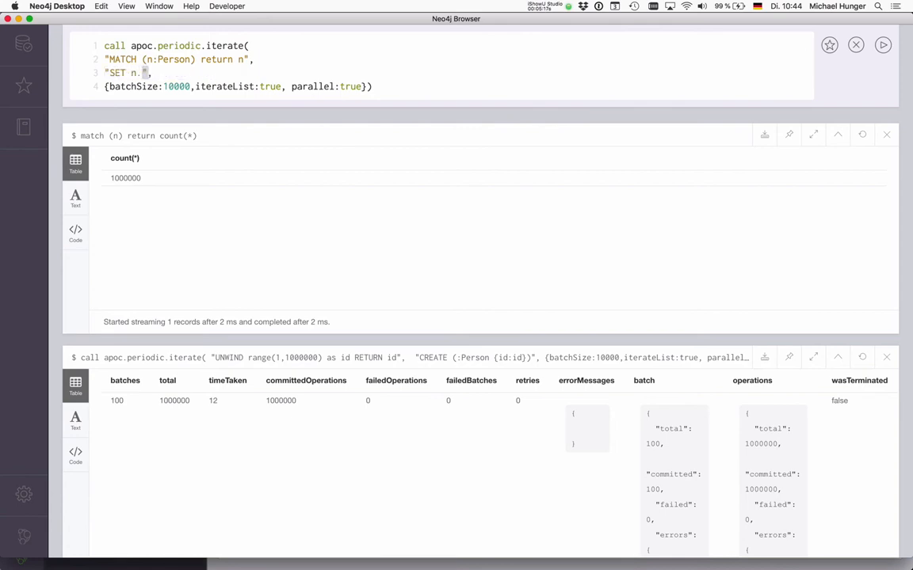
type("age =")
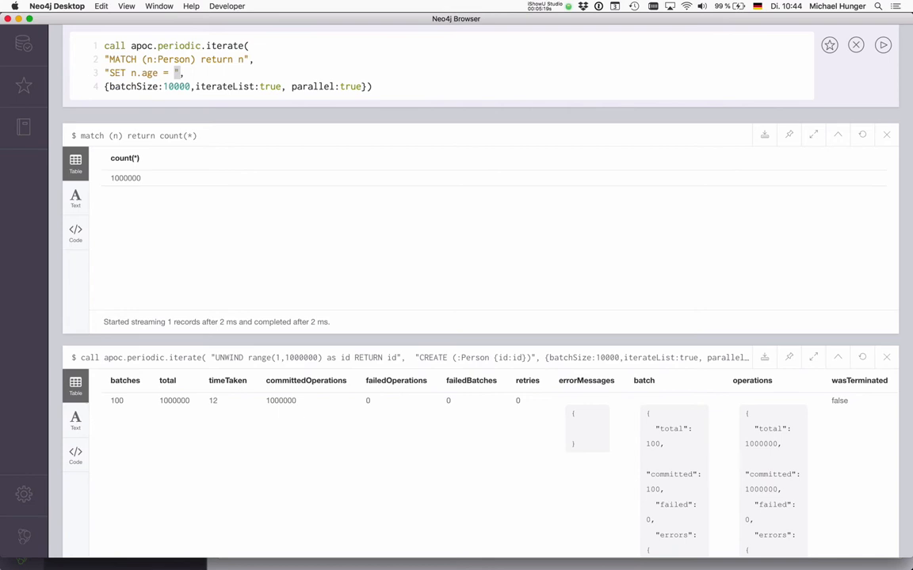
type("id")
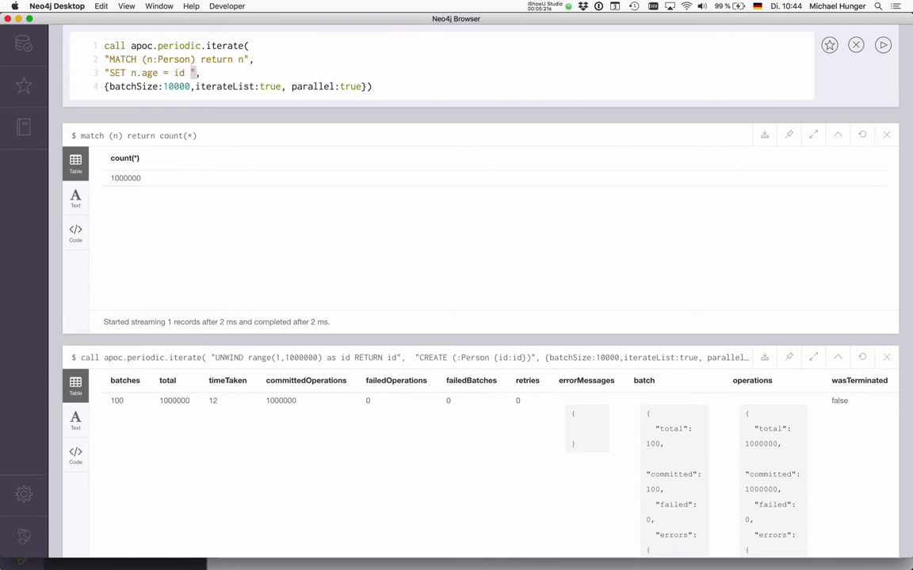
type("% 100")
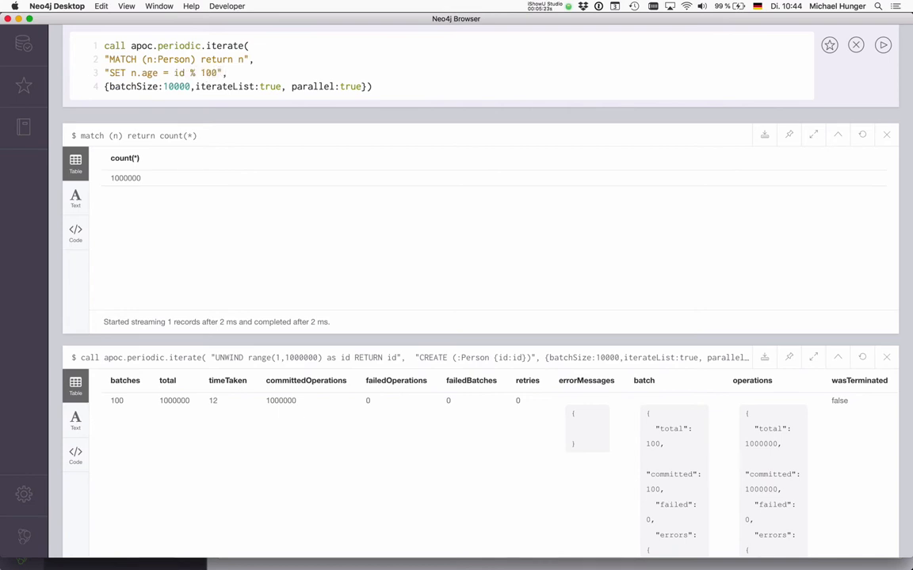
double_click(210, 72)
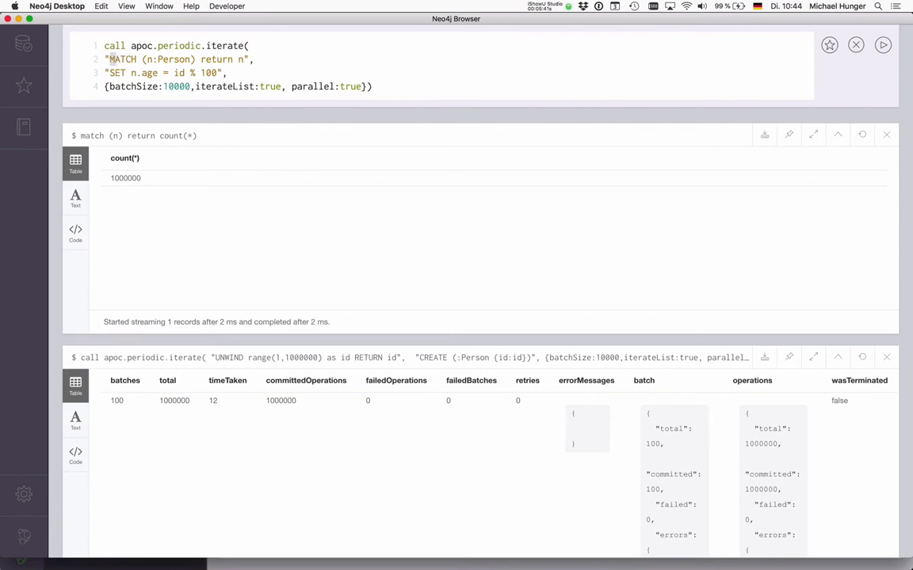
Prefix the MATCH with 'cypher runtime=slotted' and run the update
double_click(178, 60)
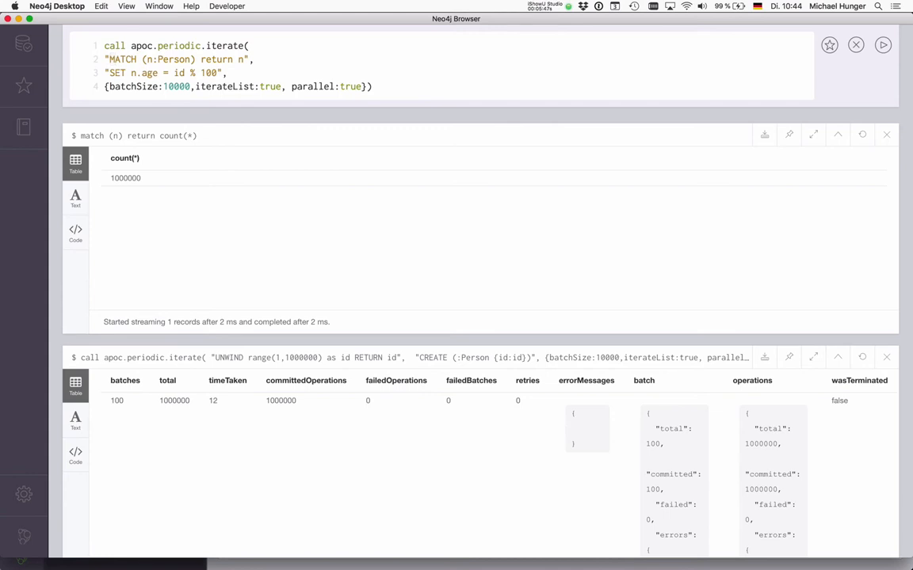
type("cypher r")
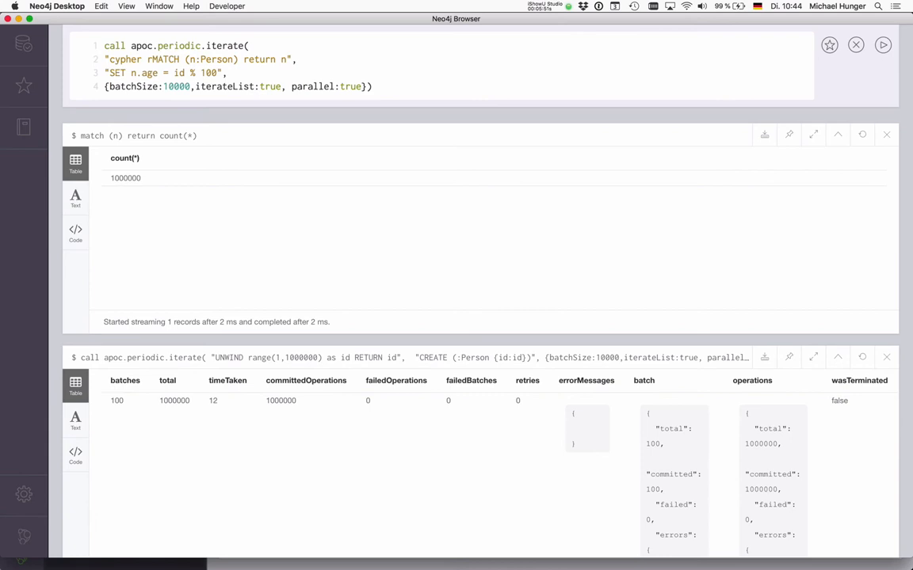
type("utime=slotted")
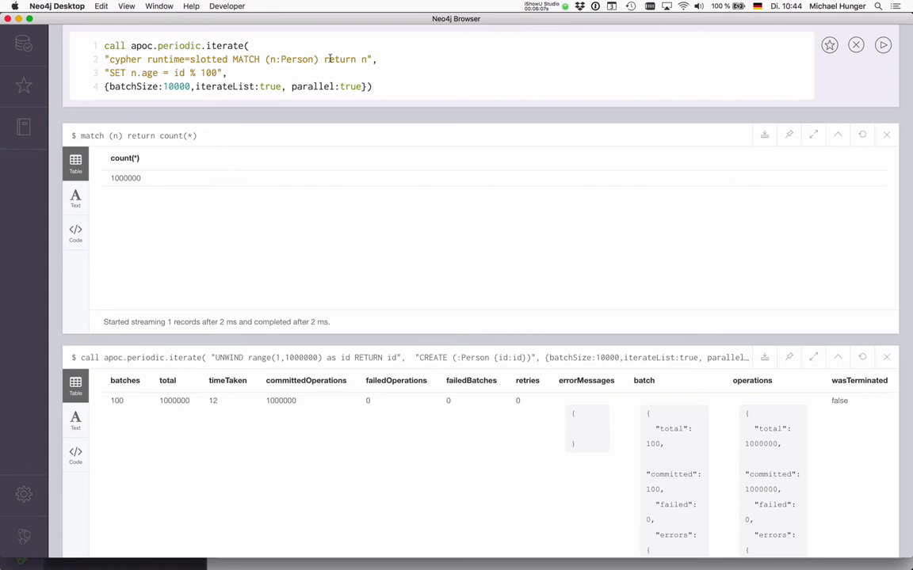
left_click(883, 44)
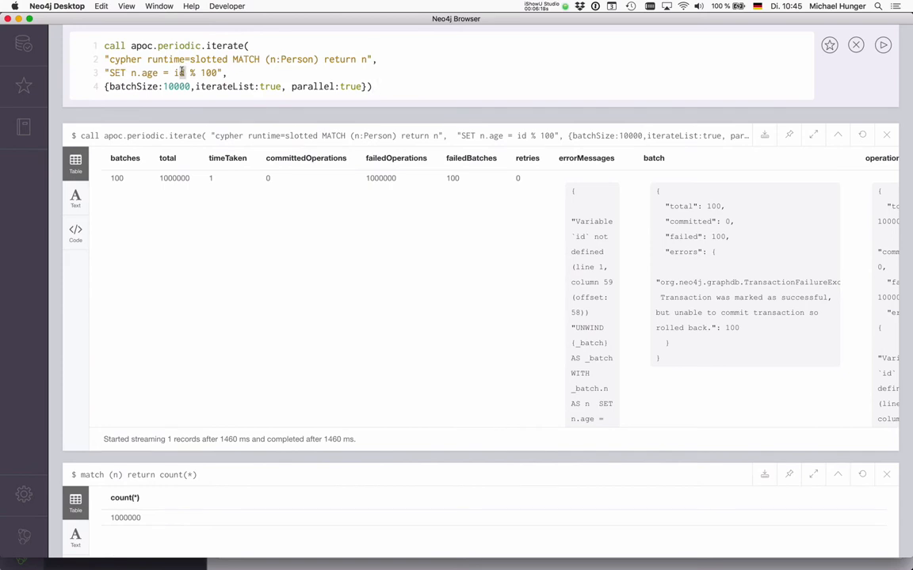
Inspect the 'Variable id not defined' errorMessages and fix SET to n.age = n.id % 100
type("p.")
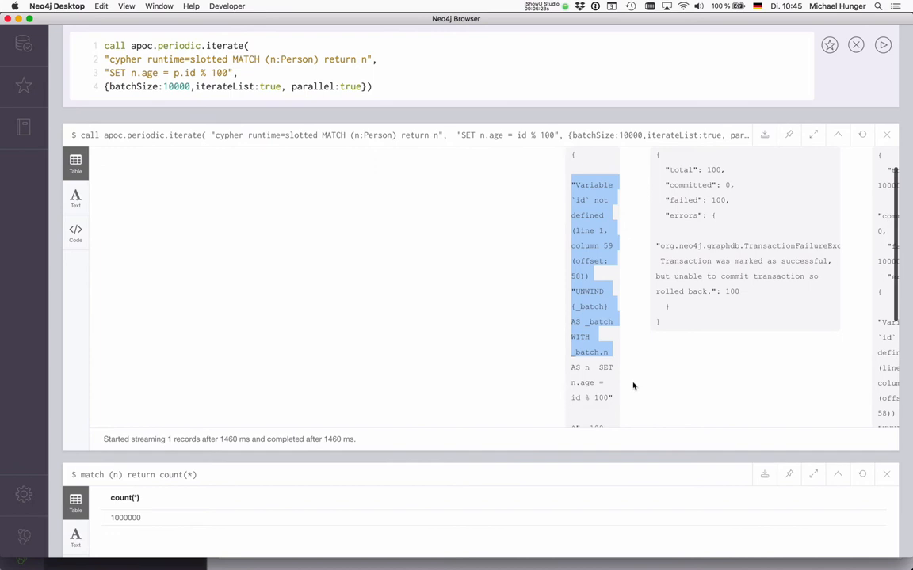
scroll("down", 3)
type("n")
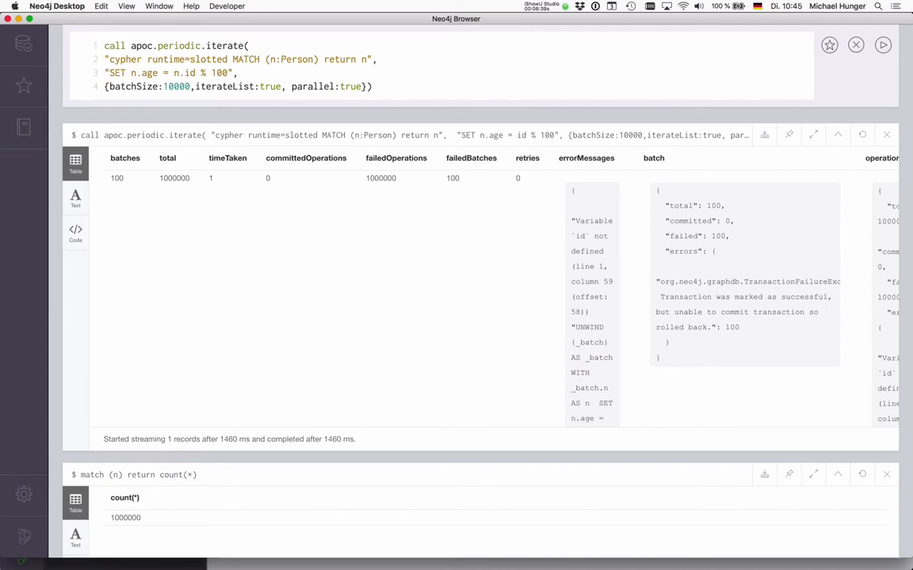
scroll("right", 3)
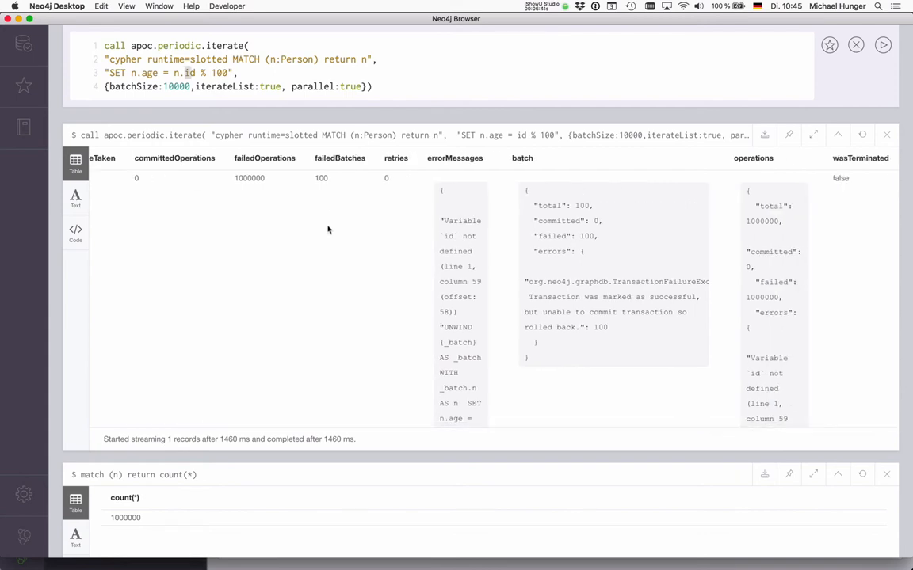
scroll("down", 3)
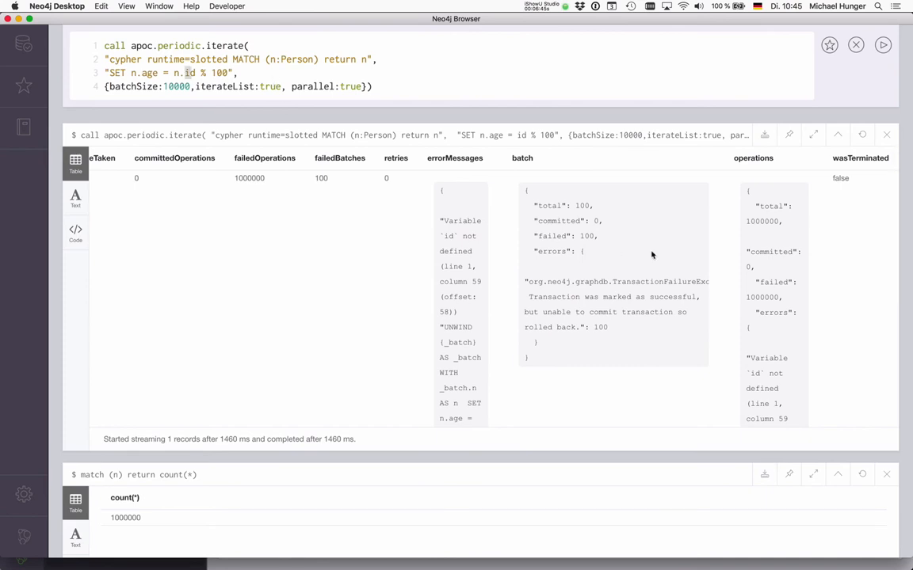
scroll("down", 3)
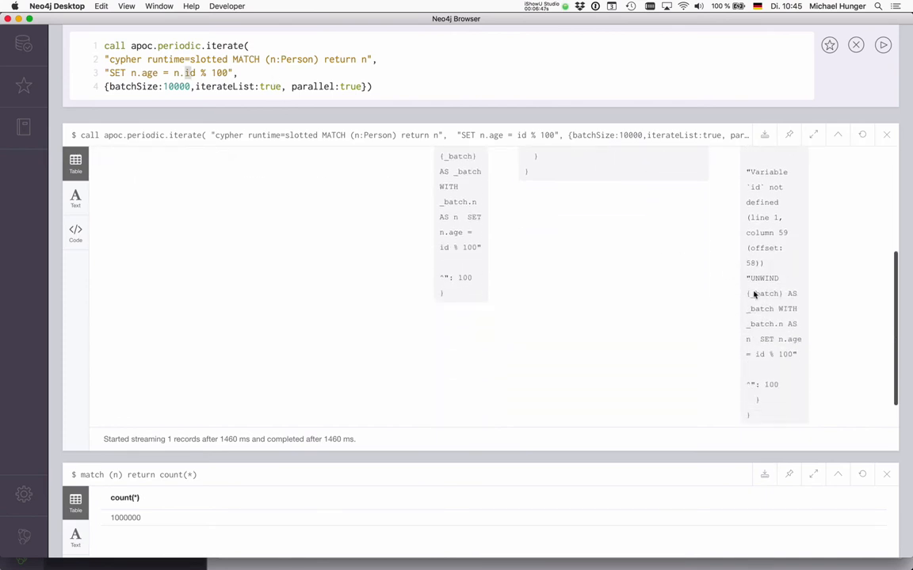
double_click(763, 293)
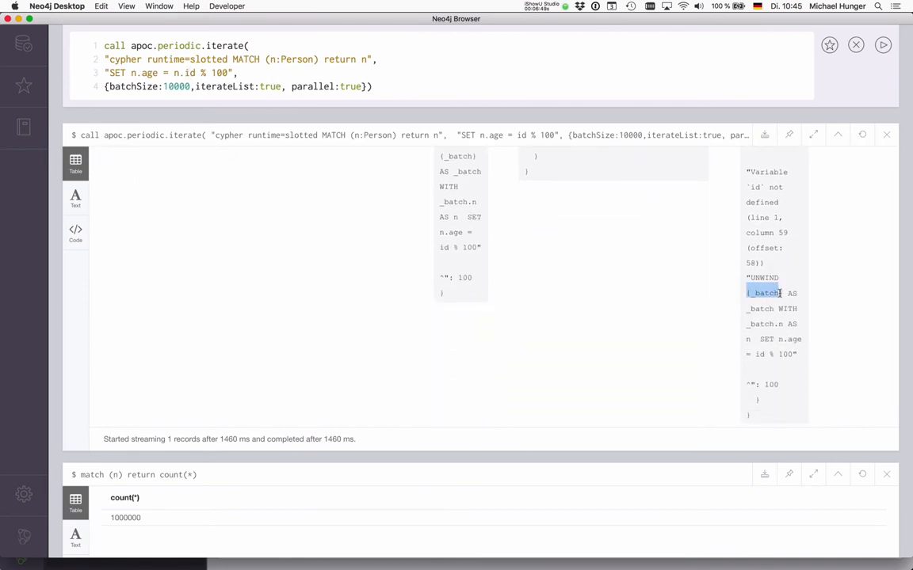
scroll("down", 3)
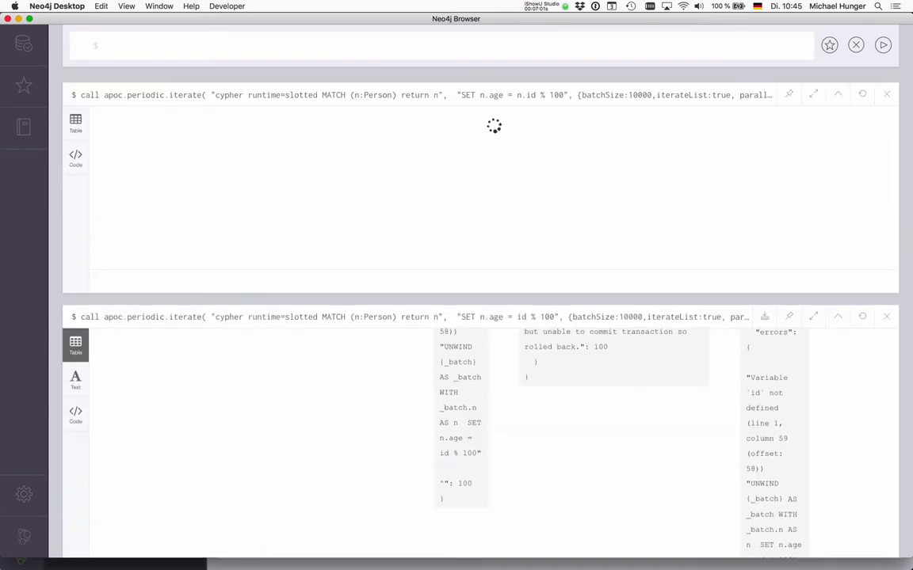
mouse_move(908, 324)
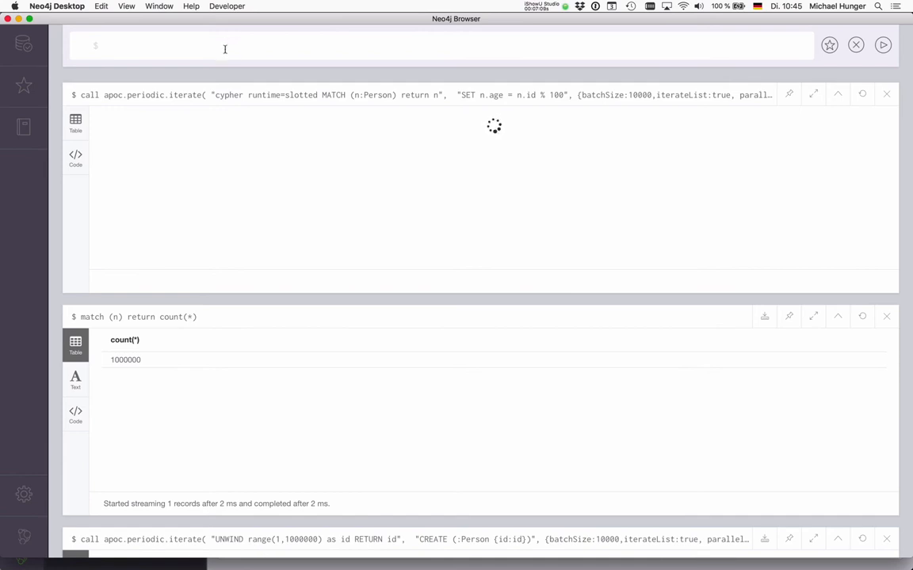
Query min, max and avg of n.age, confirming 0, 99 and about 49.5
type("match 8n")
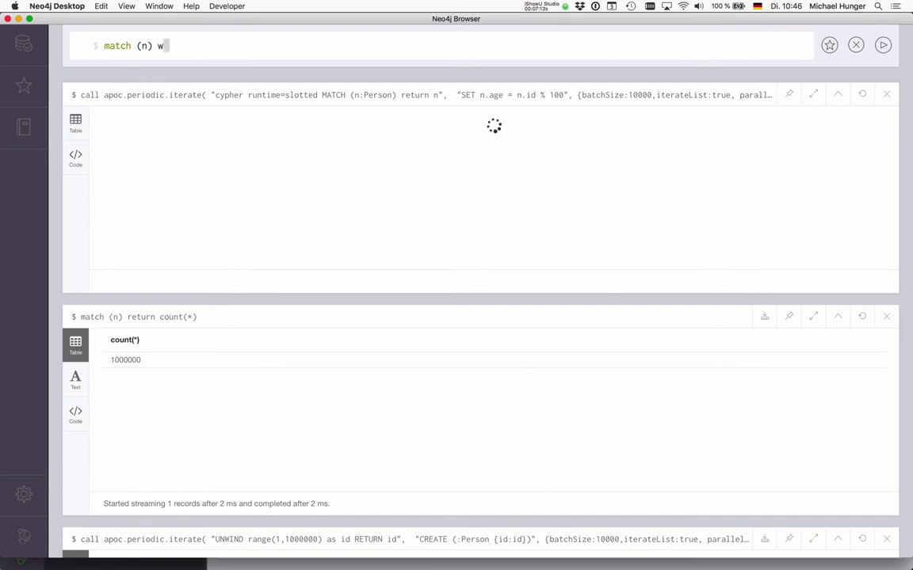
type("here exists.nm")
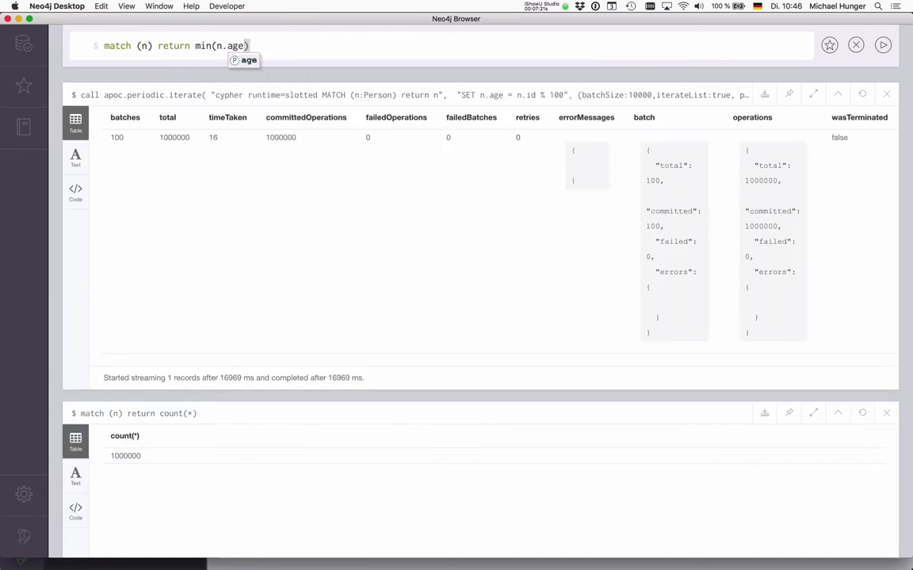
type(",max(n.a")
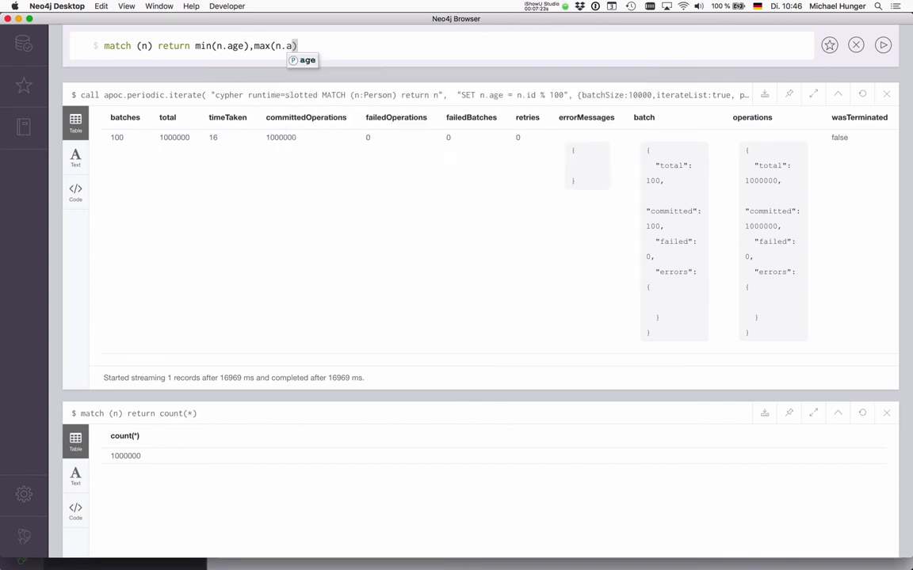
type(",av")
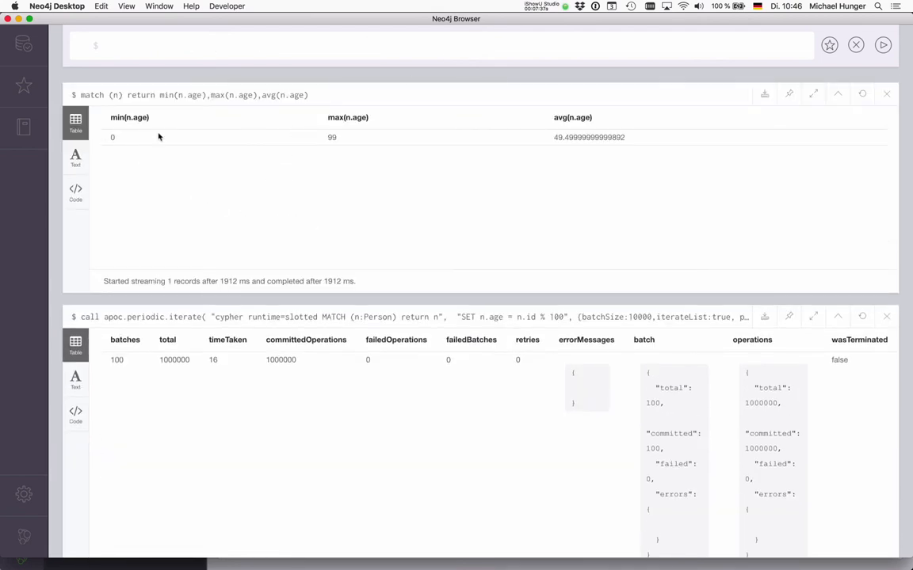
mouse_move(794, 173)
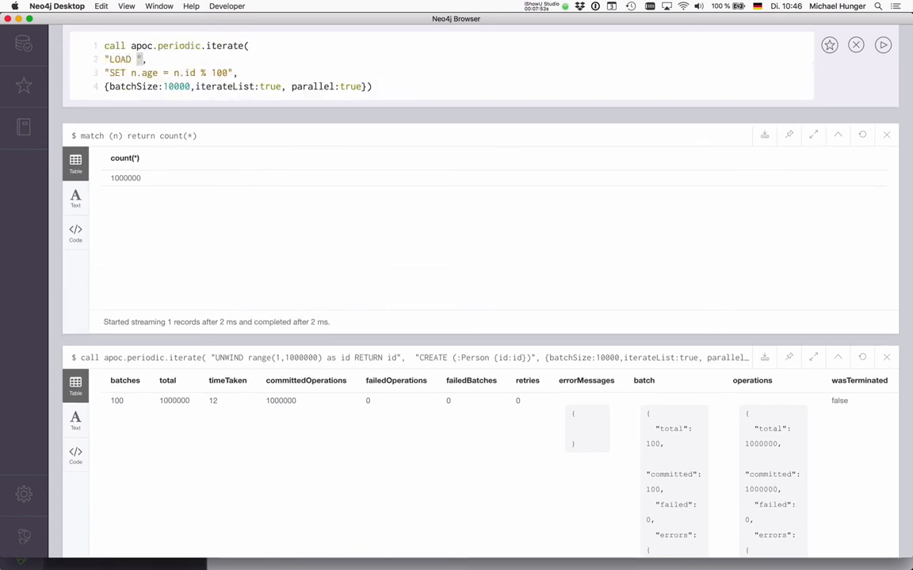
Make the driving statement LOAD CSV WITH HEADERS FROM url AS row RETURN row
type("CSV")
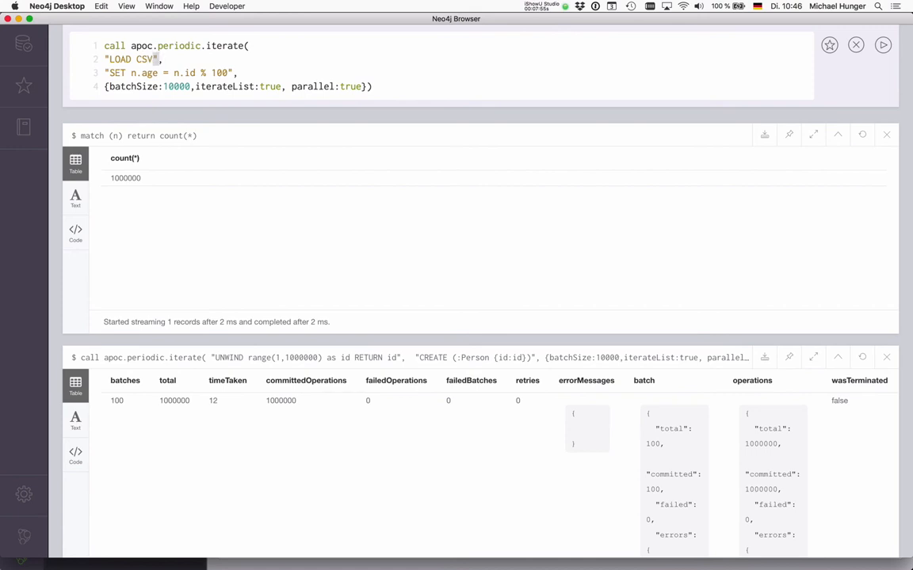
type("WITH HEADERS FROM $")
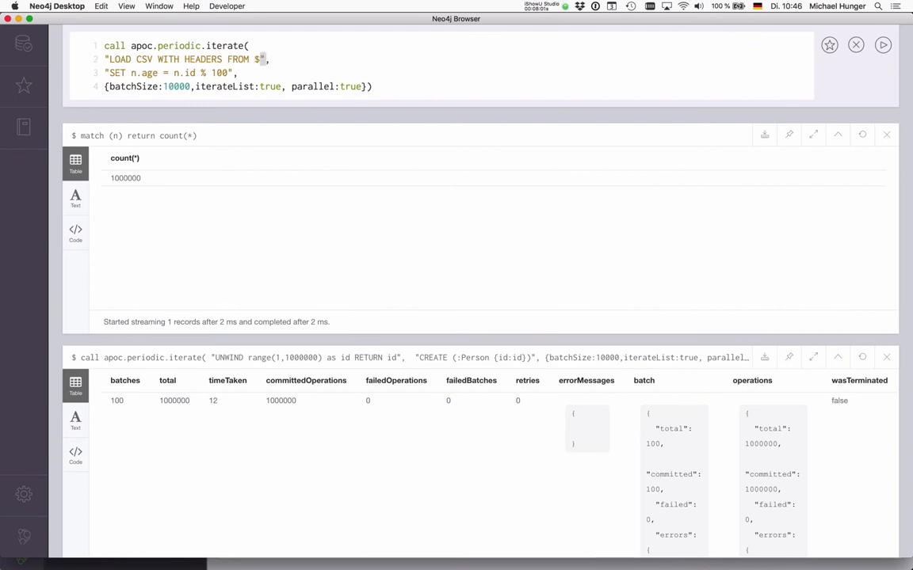
type("url")
left_click(239, 86)
type(", params:{ur:\"....")
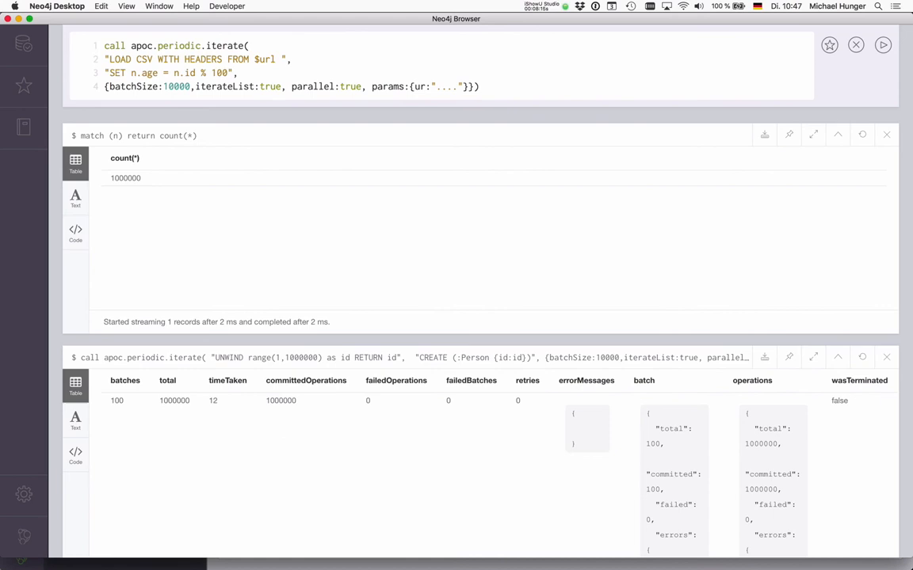
type("AS")
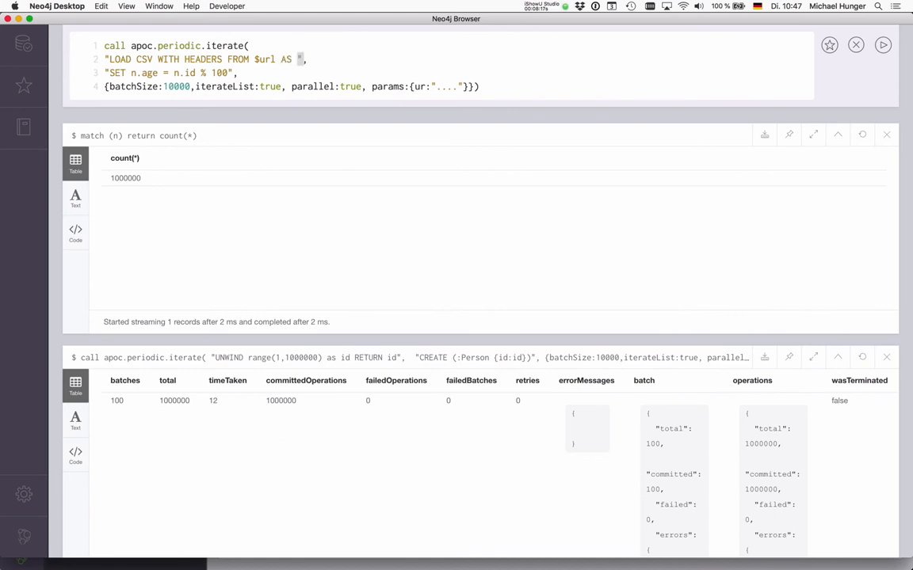
type("row REtuRN row")
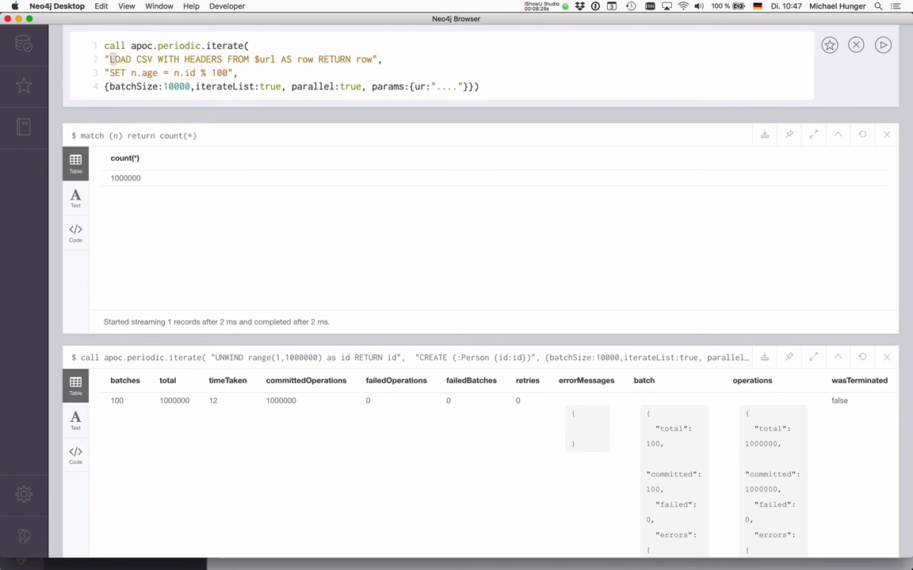
double_click(238, 58)
type("\"M")
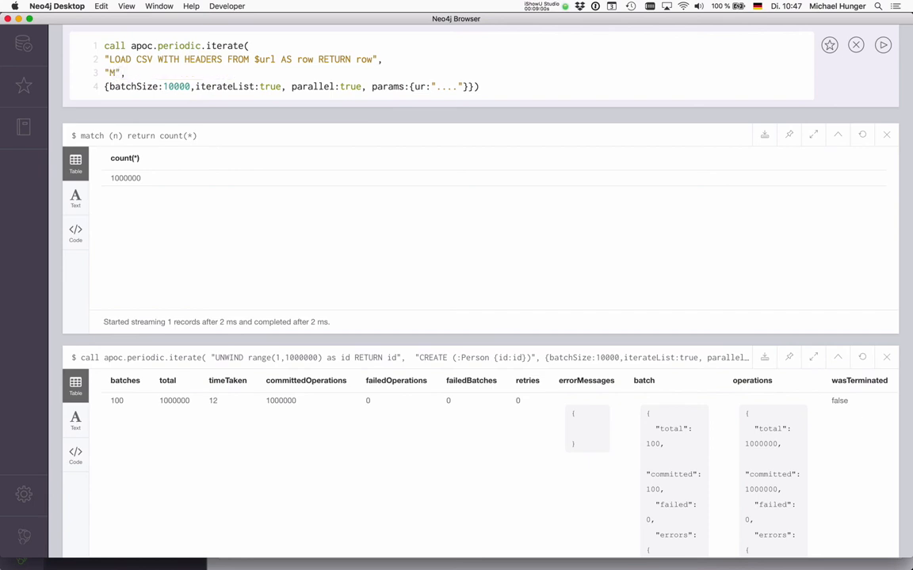
Replace SET with MERGEs of from/to Person nodes by row ids and a KNOWS relationship
type("ERGE (p)")
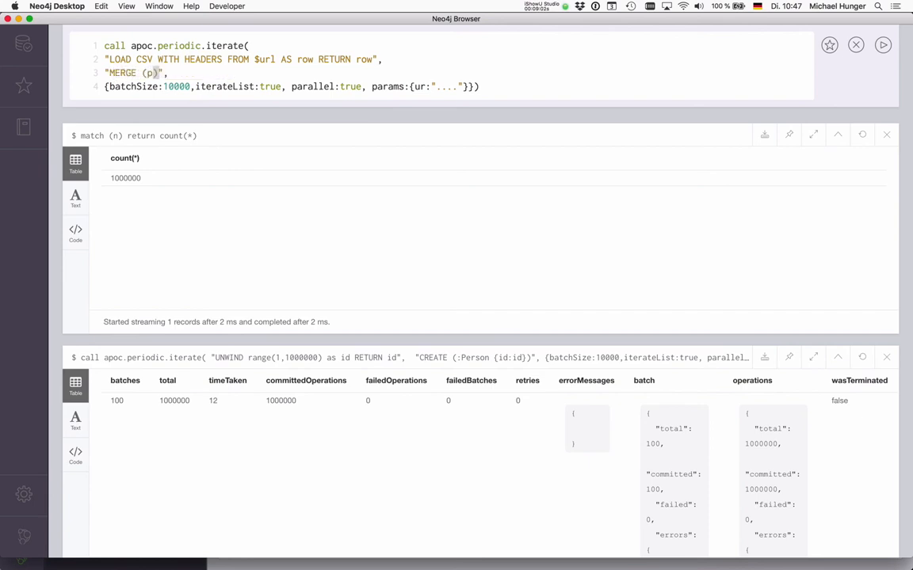
type(":Preson")
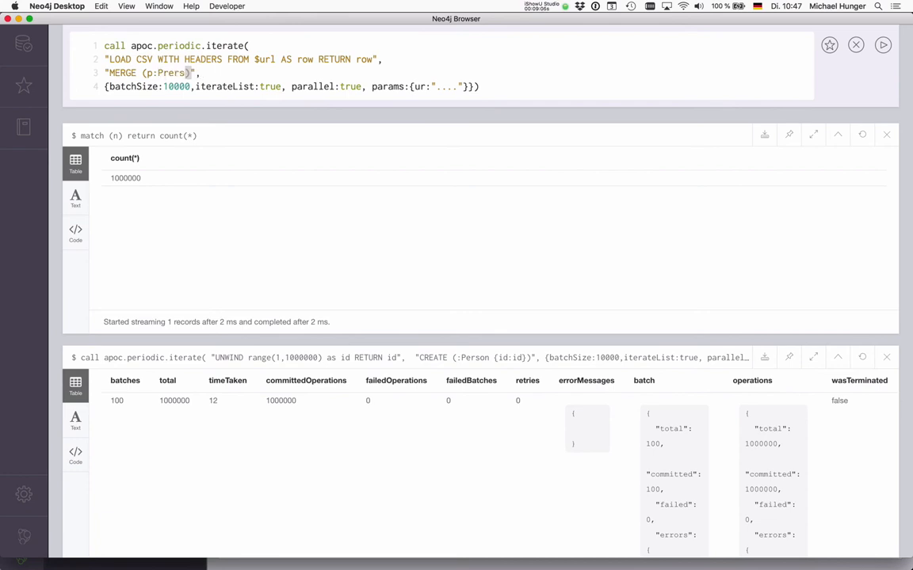
type("Person {id}")
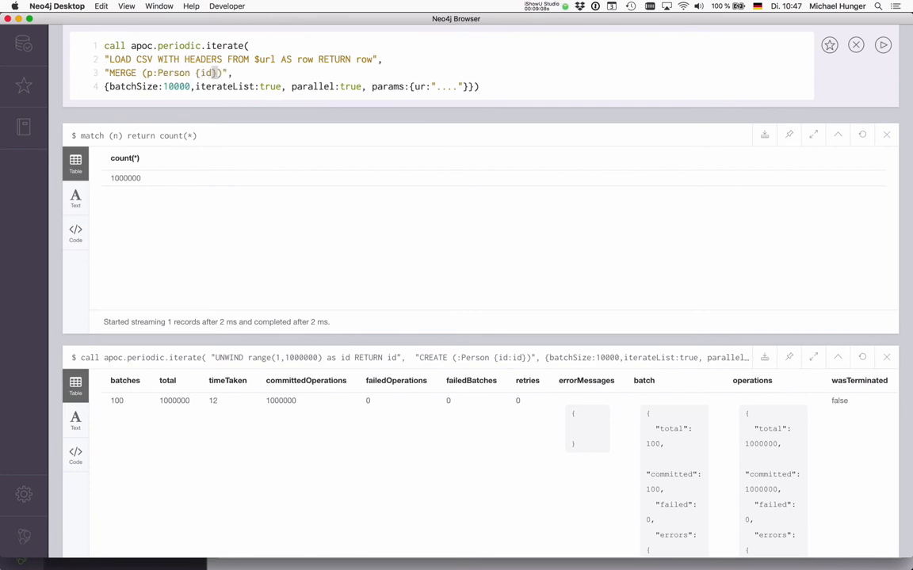
type("row.from")
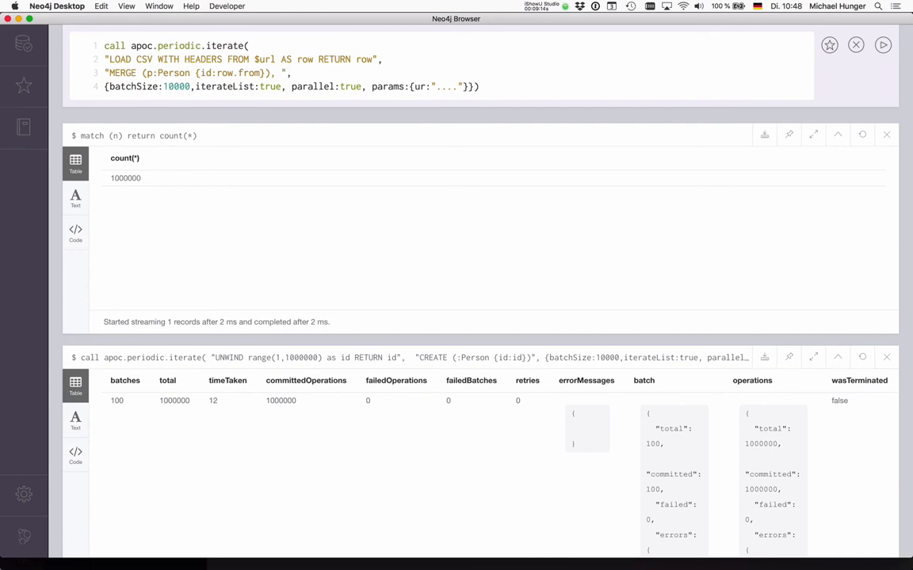
type("MERGE (p:Person {id:row.from}) MERGE (from")
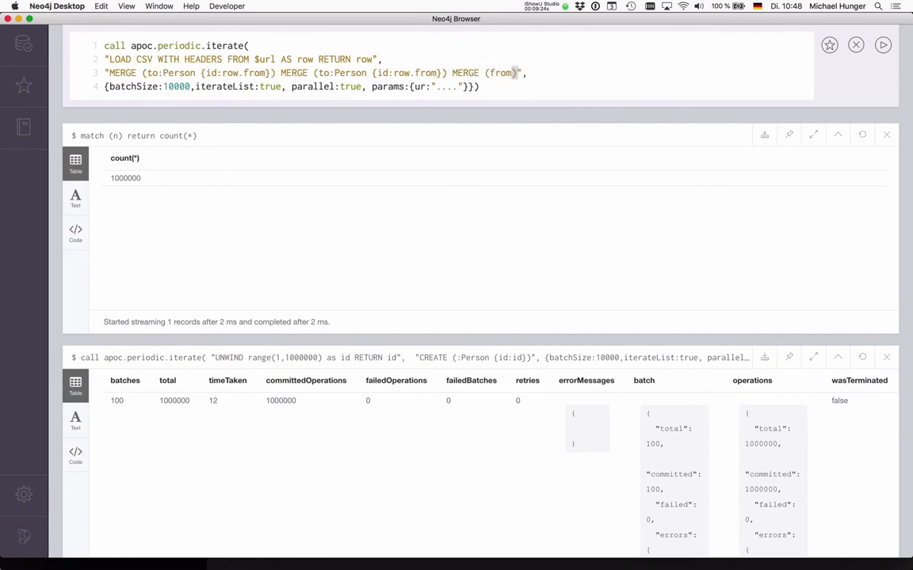
type("-[:KNOWS]")
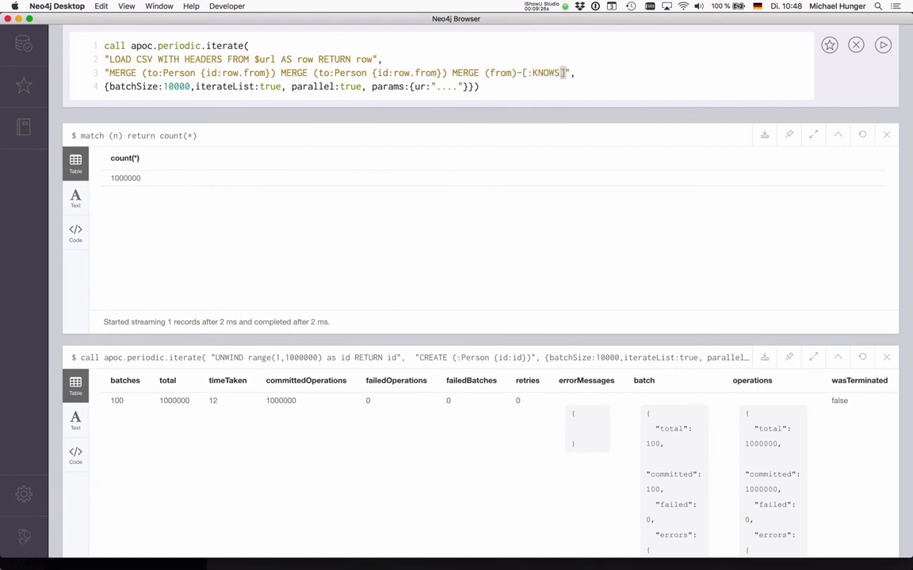
type("-")
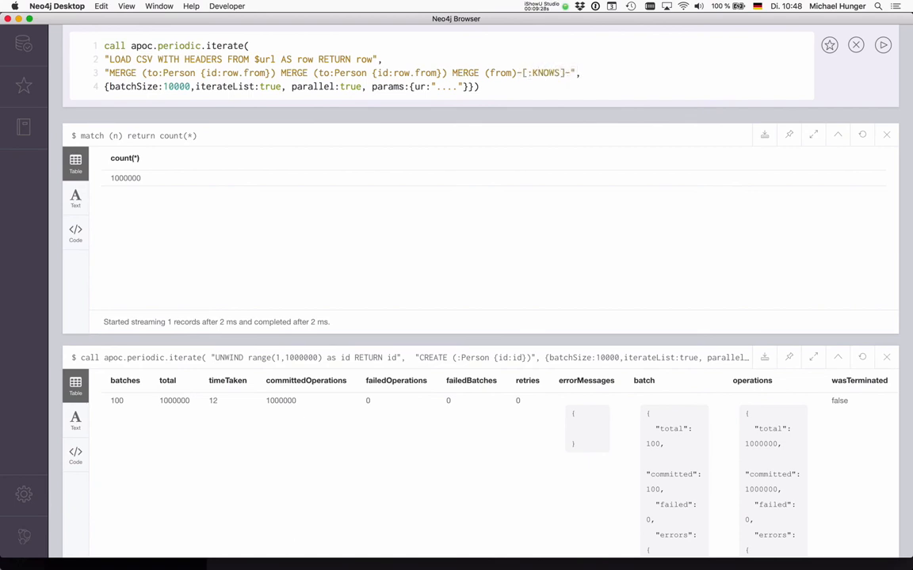
type("(to)")
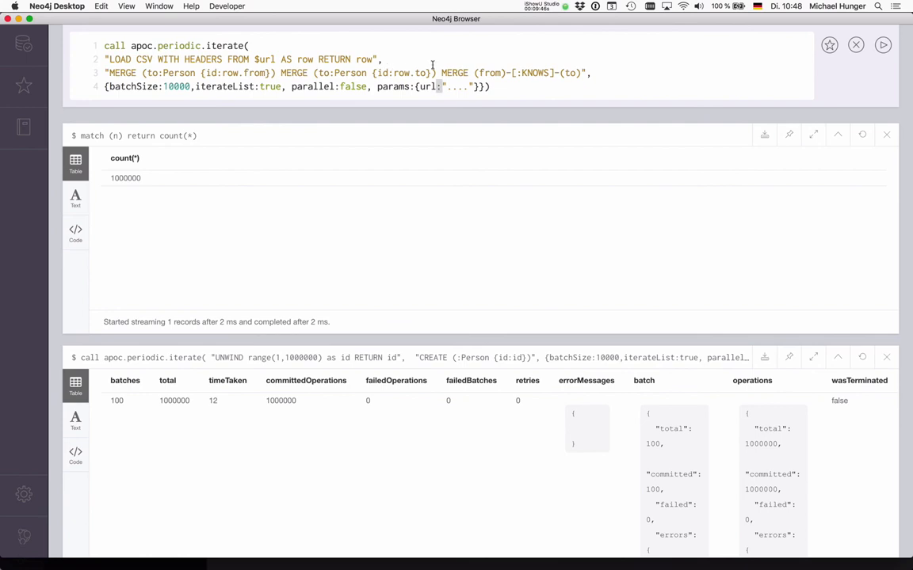
mouse_move(292, 72)
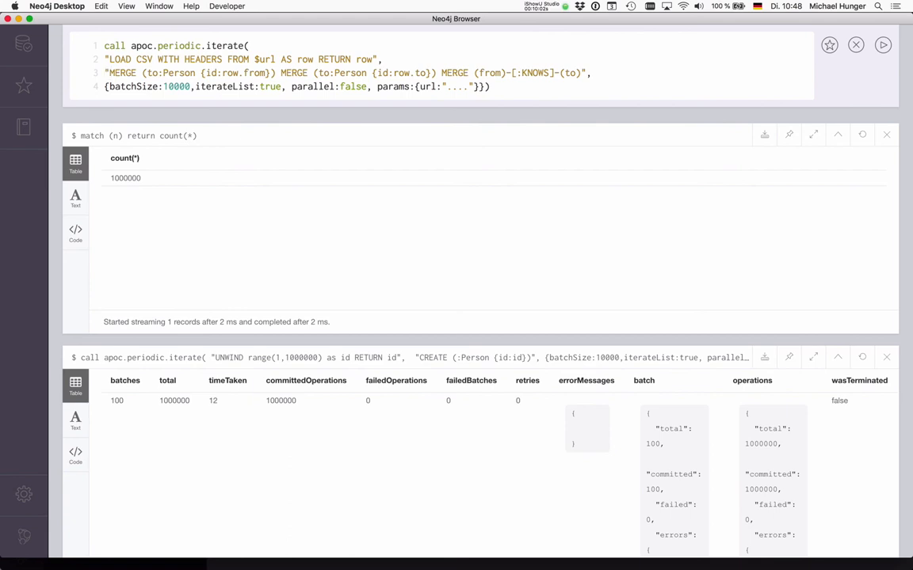
Replace the statements with 'cypher runtime=slotted match (n) return n' and 'DETACH DELETE n'
triple_click(347, 73)
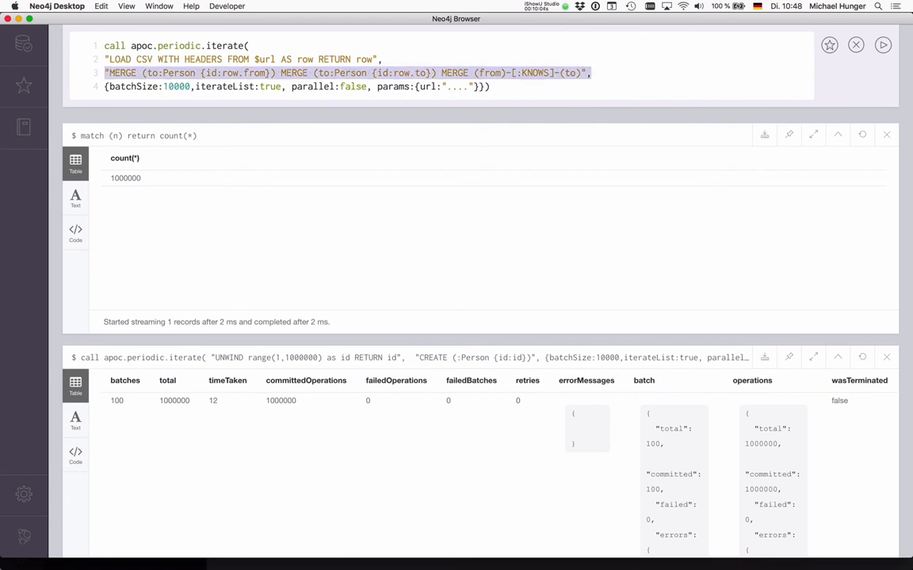
type("D\",")
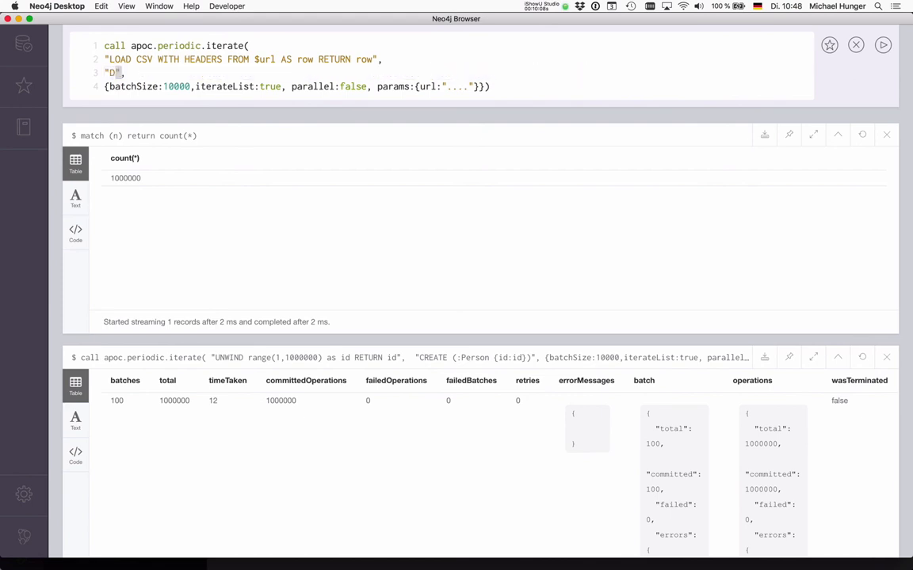
type("ELETE n")
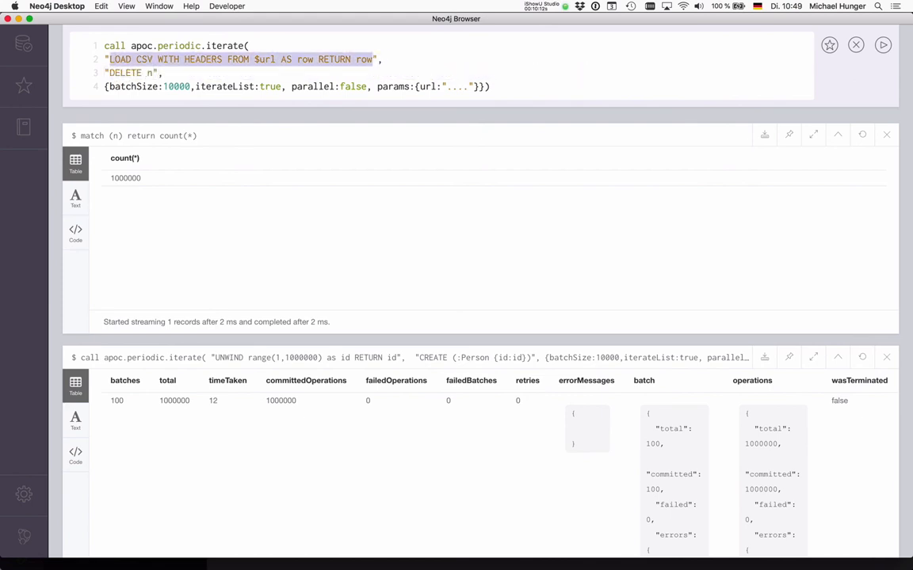
type("cypher r\",")
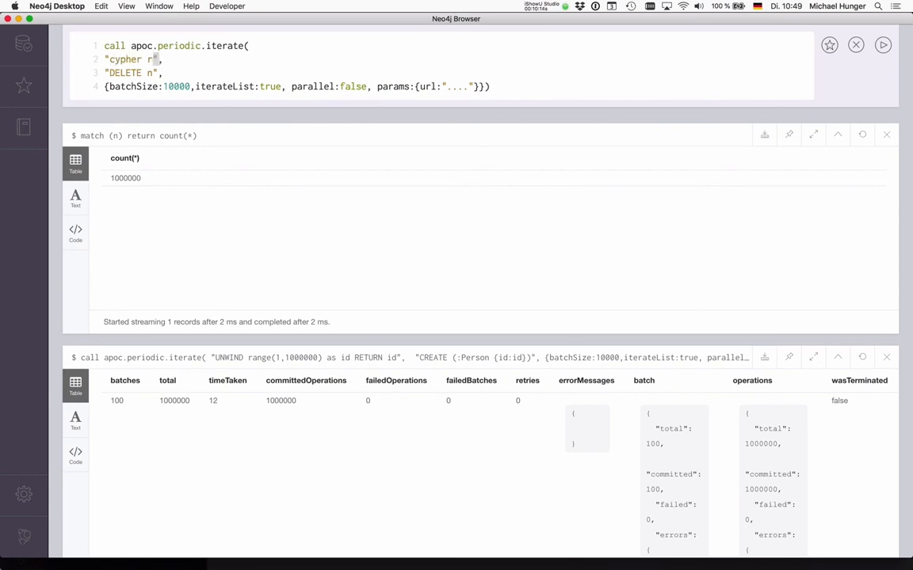
type("untime=slotte")
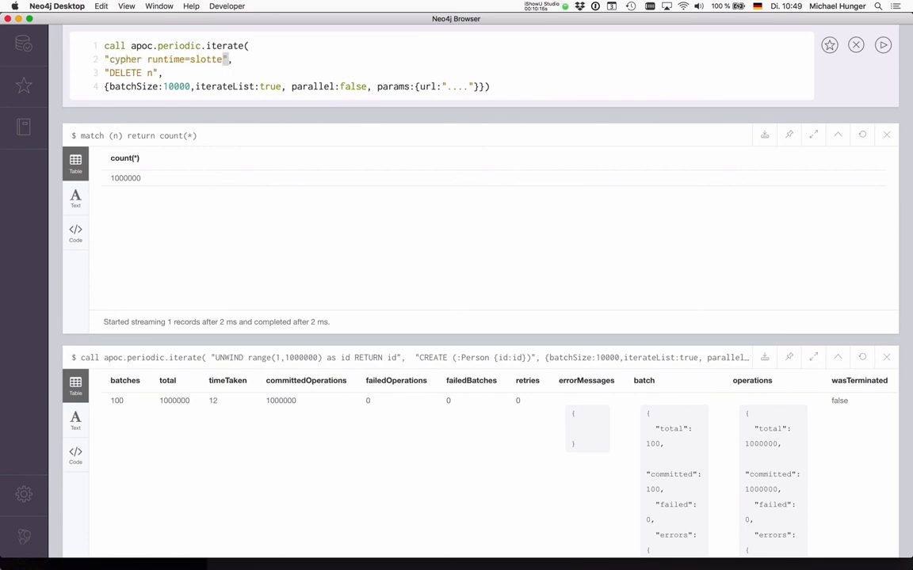
type("match ()")
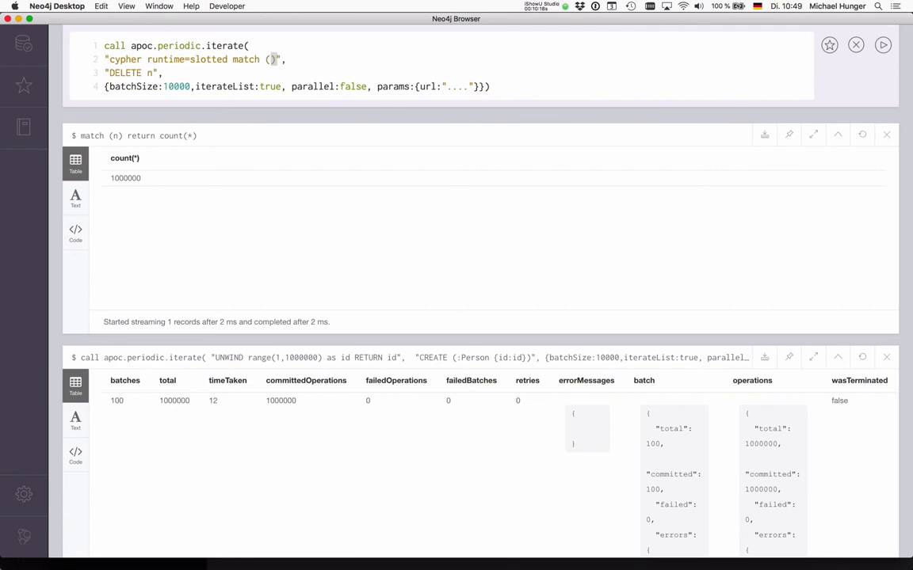
type("return n")
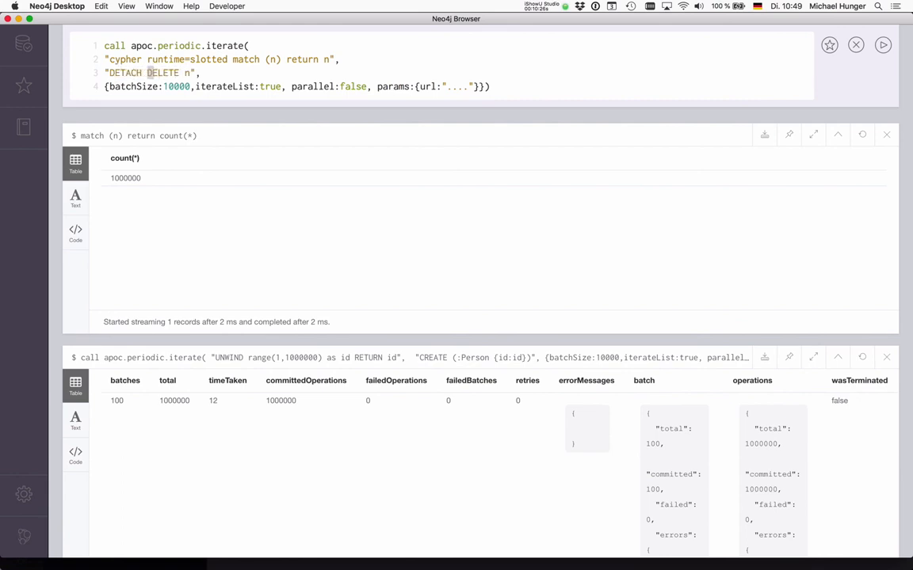
Change the batchSize to 100
double_click(175, 86)
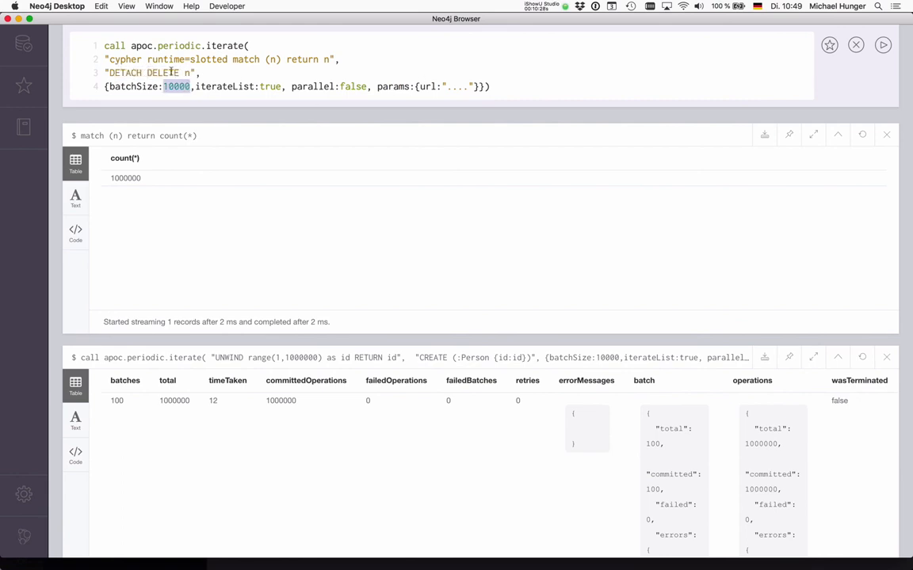
double_click(162, 72)
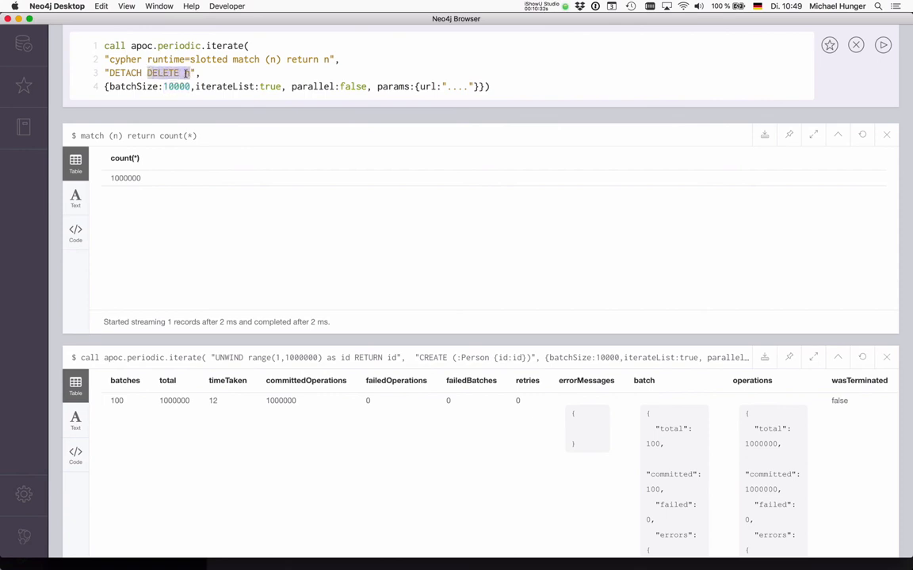
double_click(163, 72)
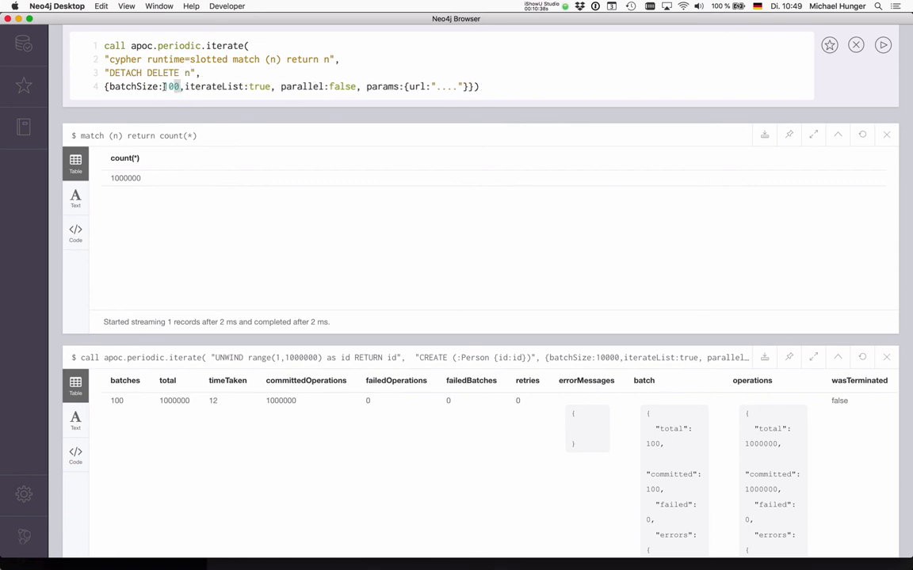
double_click(171, 86)
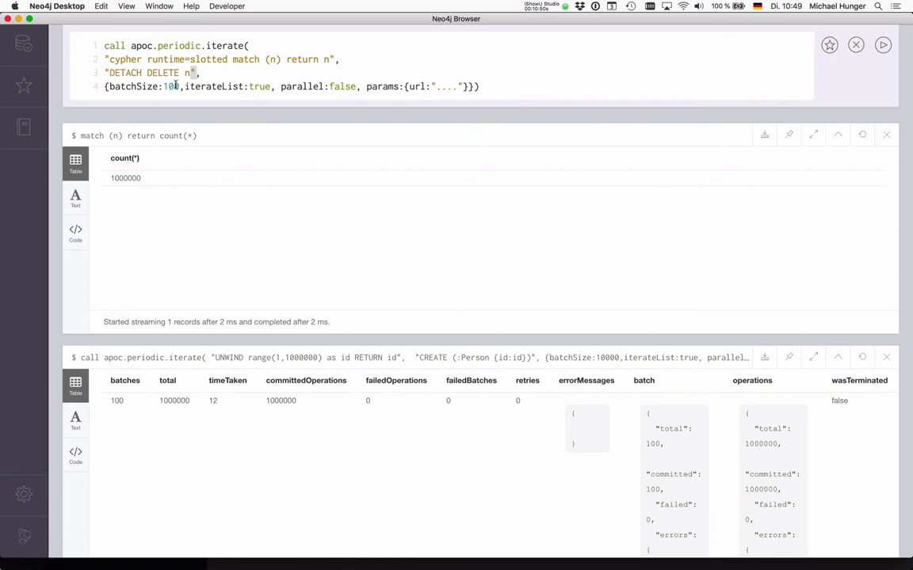
double_click(170, 87)
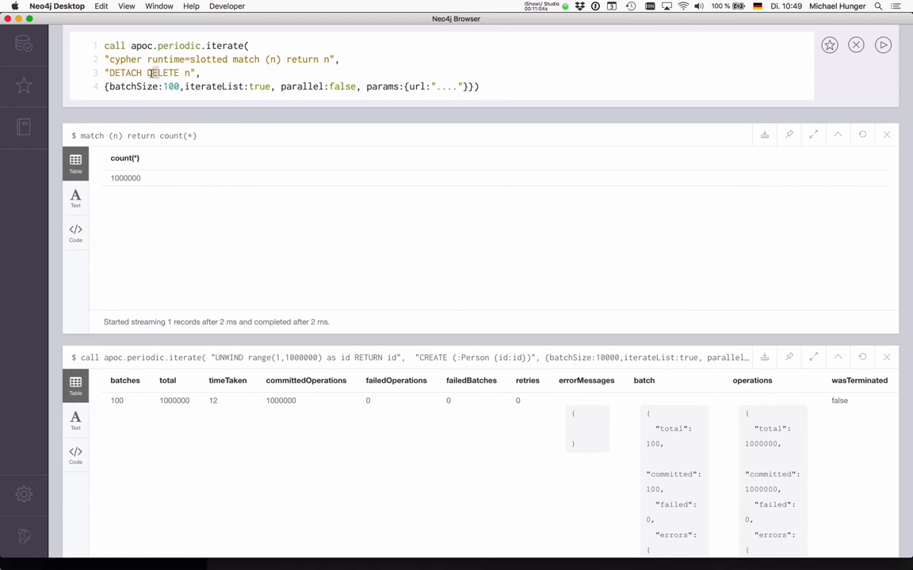
Run the batched detach-delete of all nodes, then enter 'match (n) return count(*)'
left_click(882, 44)
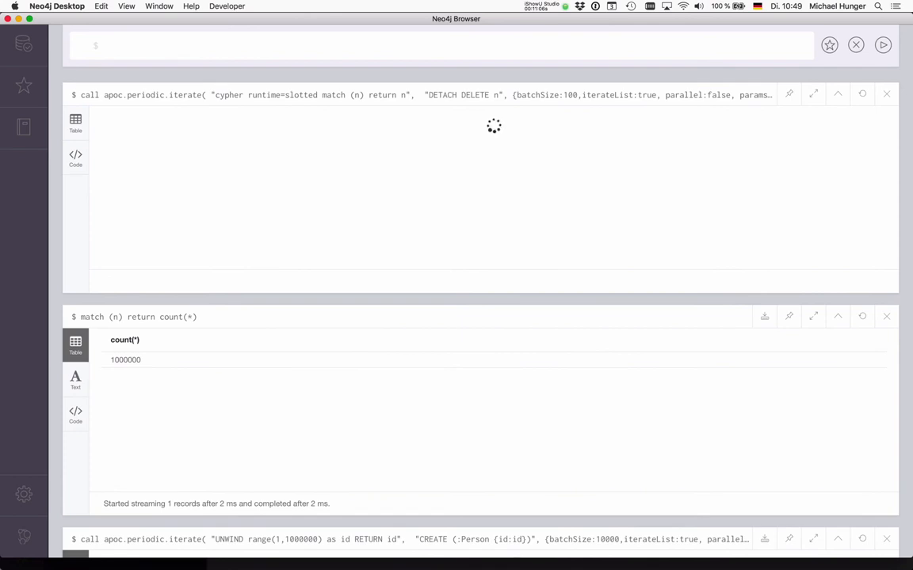
mouse_move(229, 82)
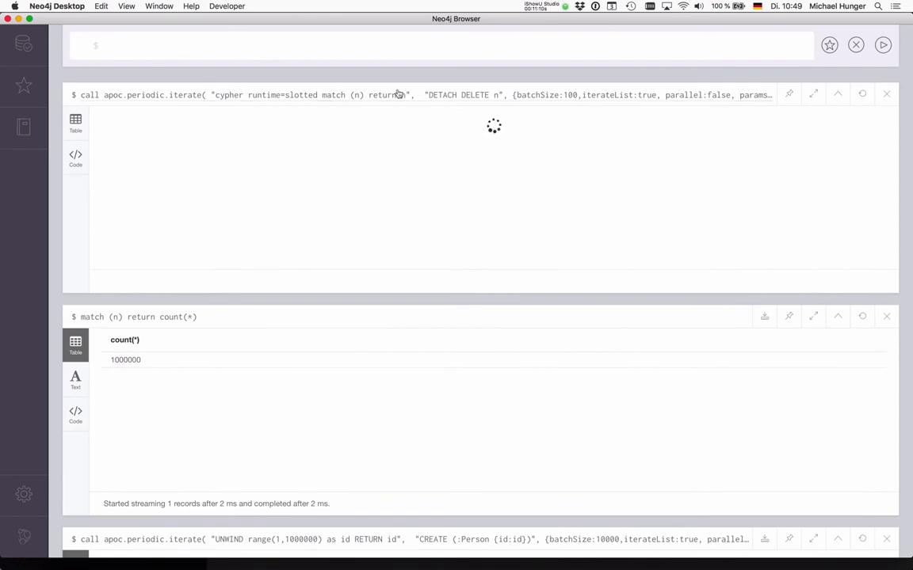
mouse_move(389, 135)
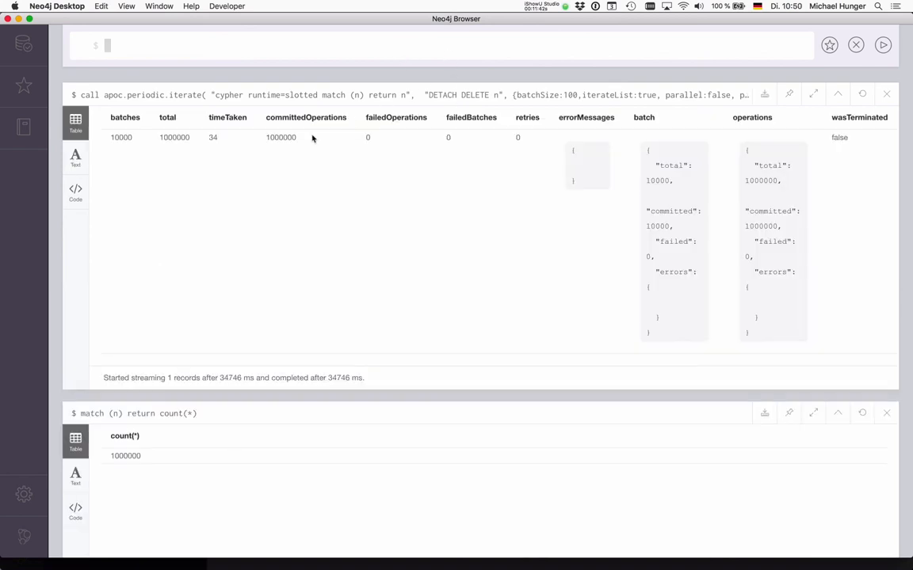
double_click(212, 137)
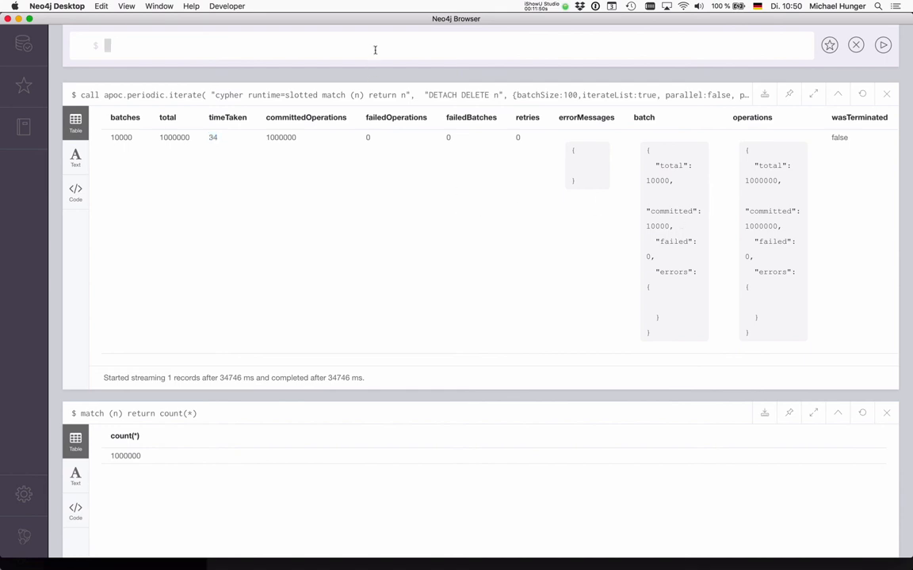
type("match (n) r")
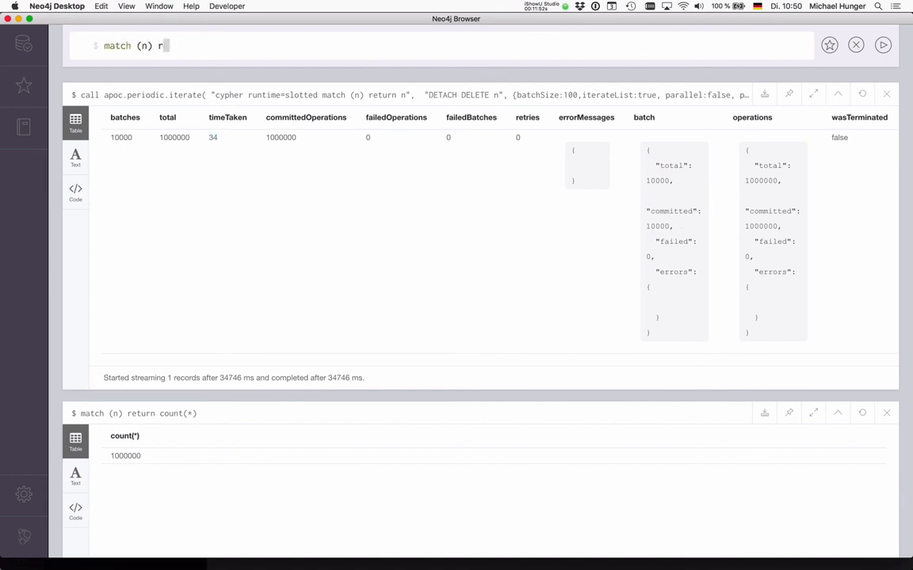
type("eturn count(*)")
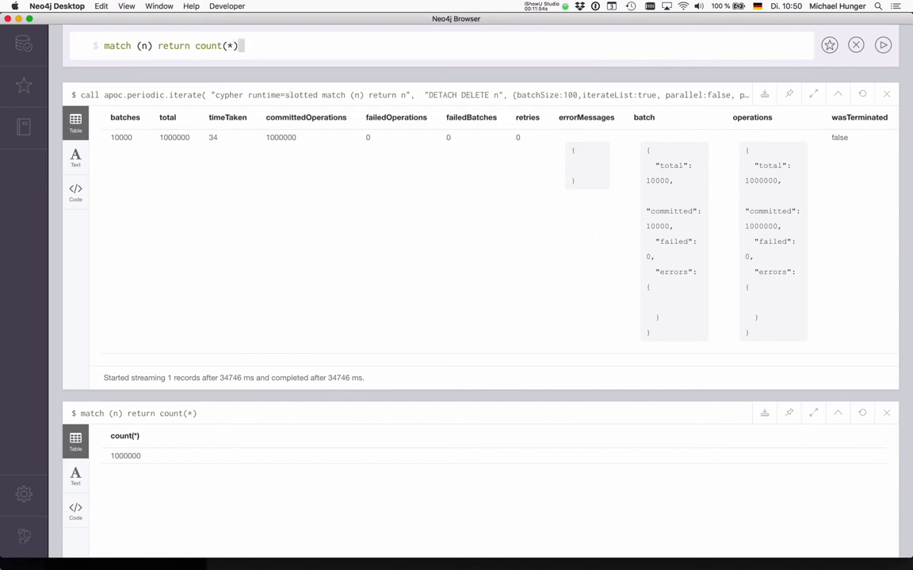